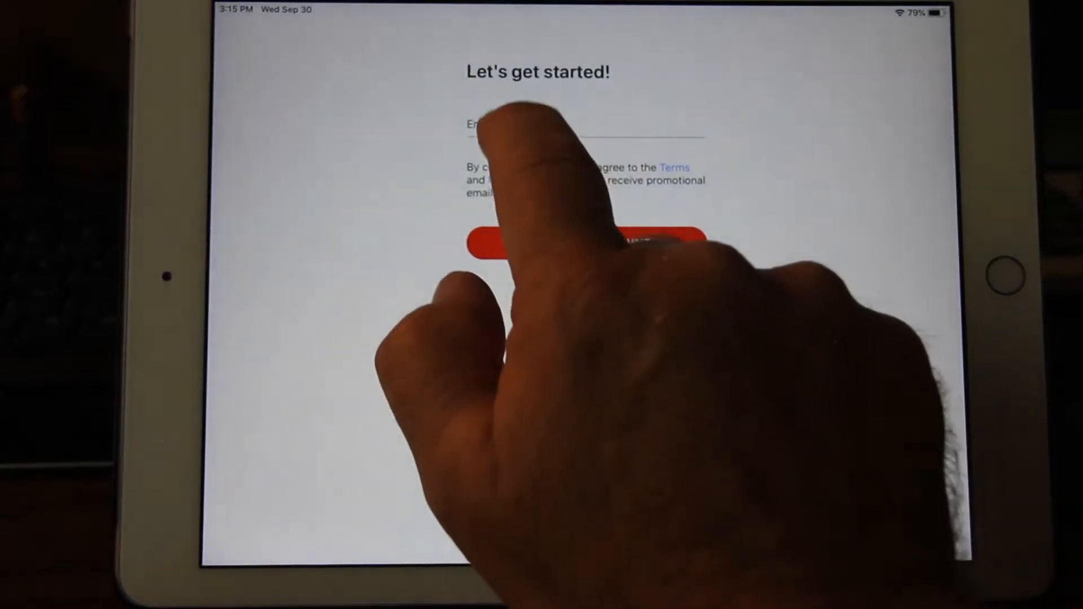
Fill the Email address field with the new LastPass account's email
click(583, 126)
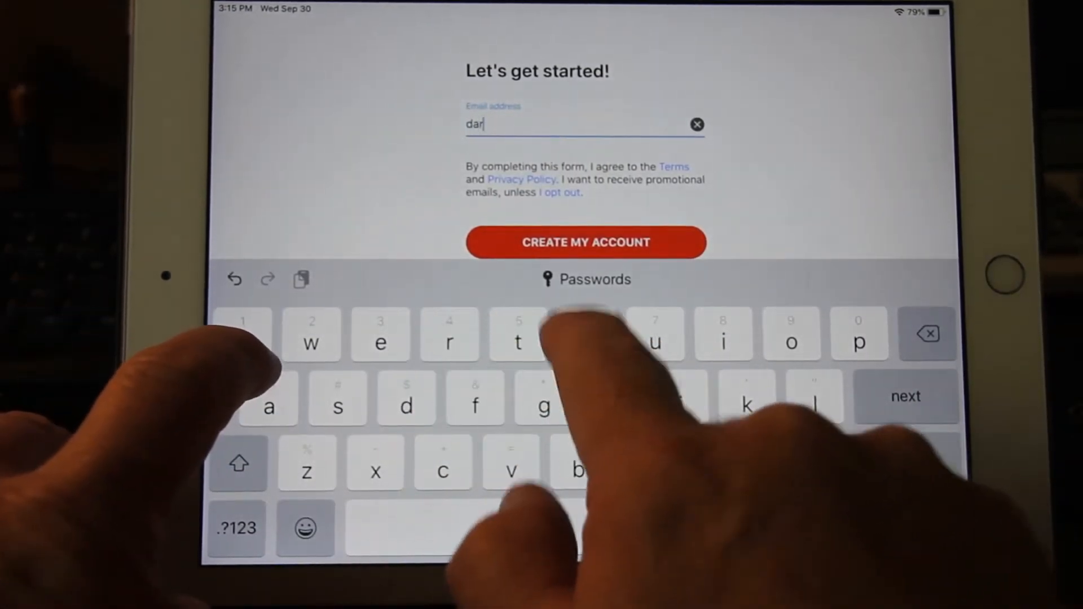
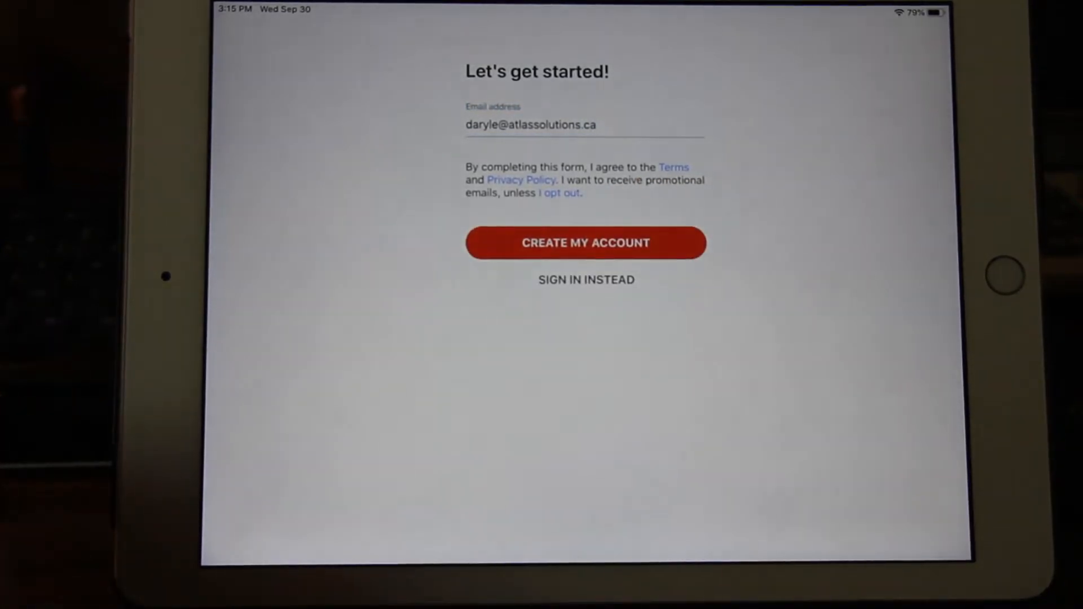
Submit the email with CREATE MY ACCOUNT to reach the master password form
click(585, 243)
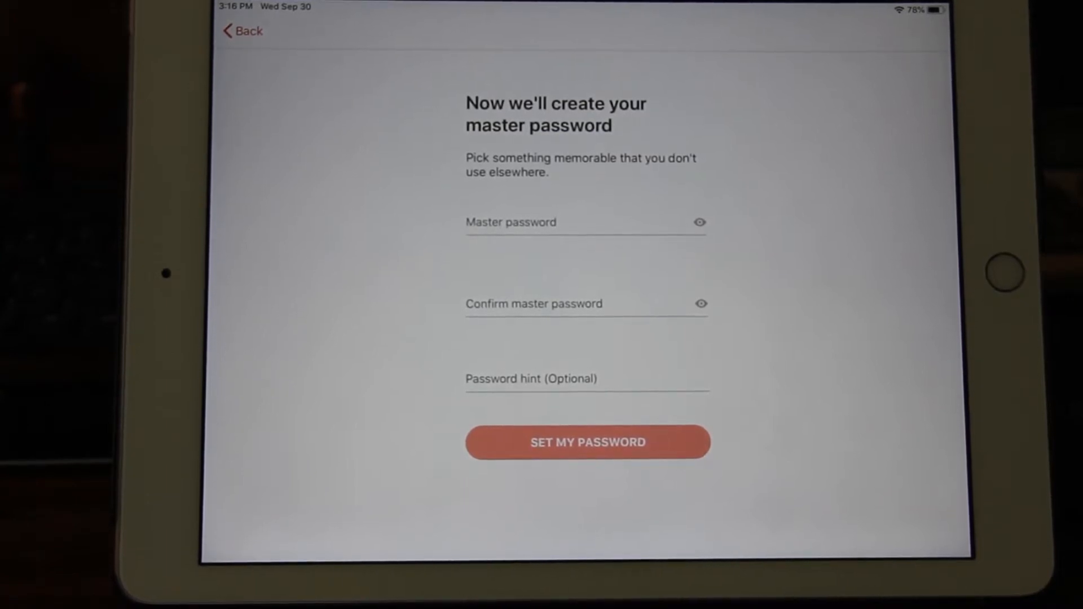
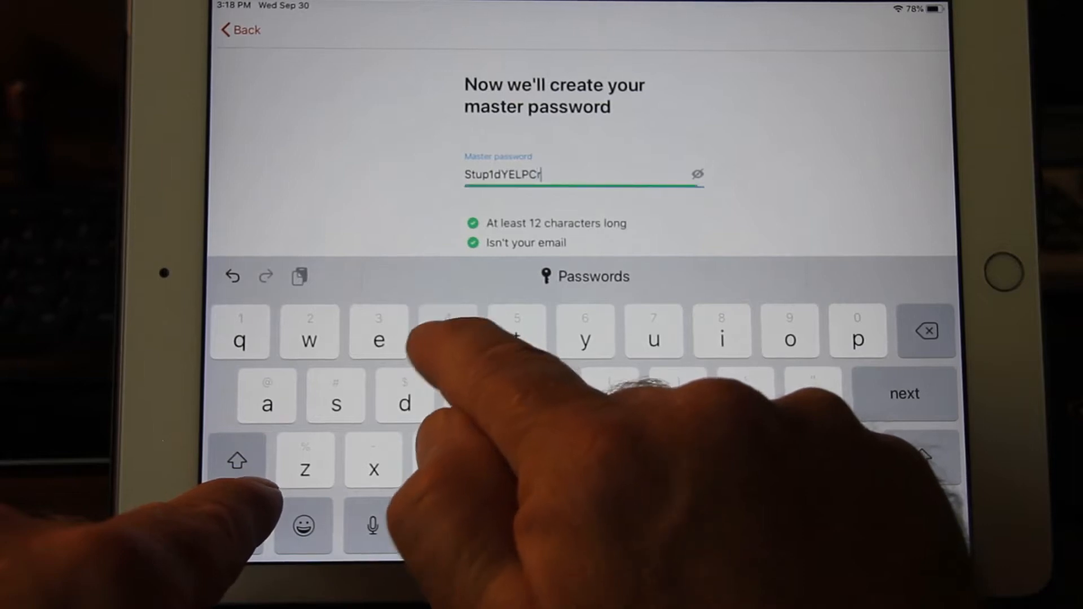
Enter a strong master password until all three requirement checkmarks turn green
click(448, 338)
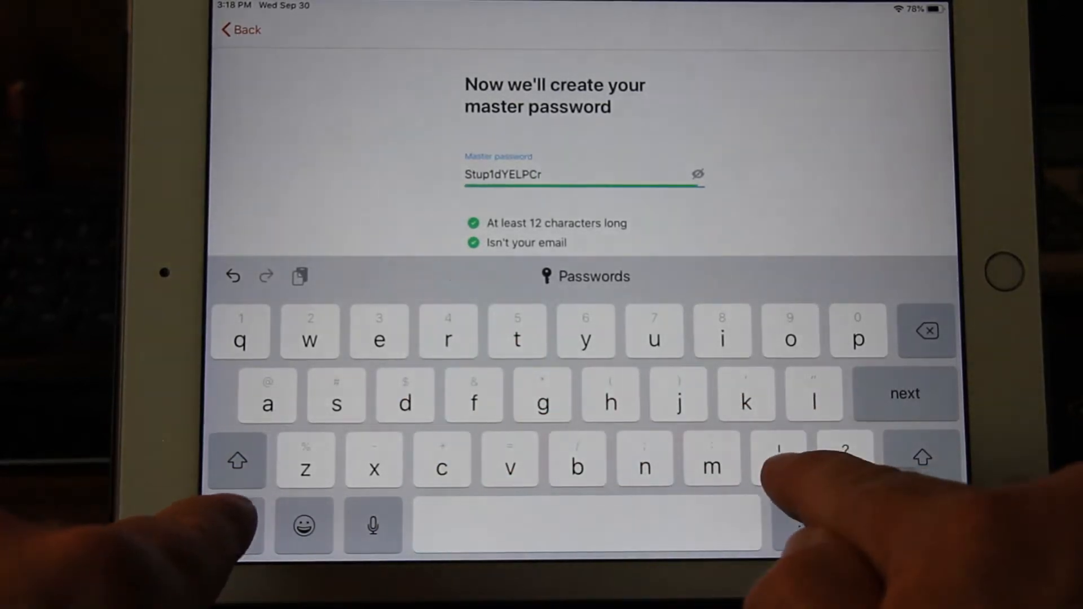
click(237, 457)
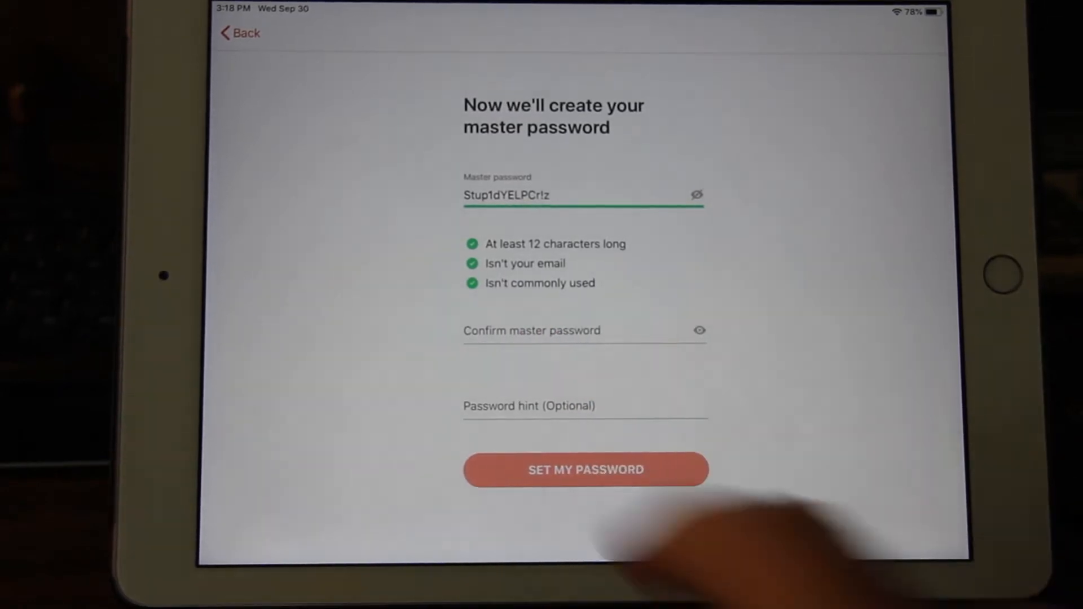
Confirm the master password and enter the hint 'not smart sounds'
click(582, 331)
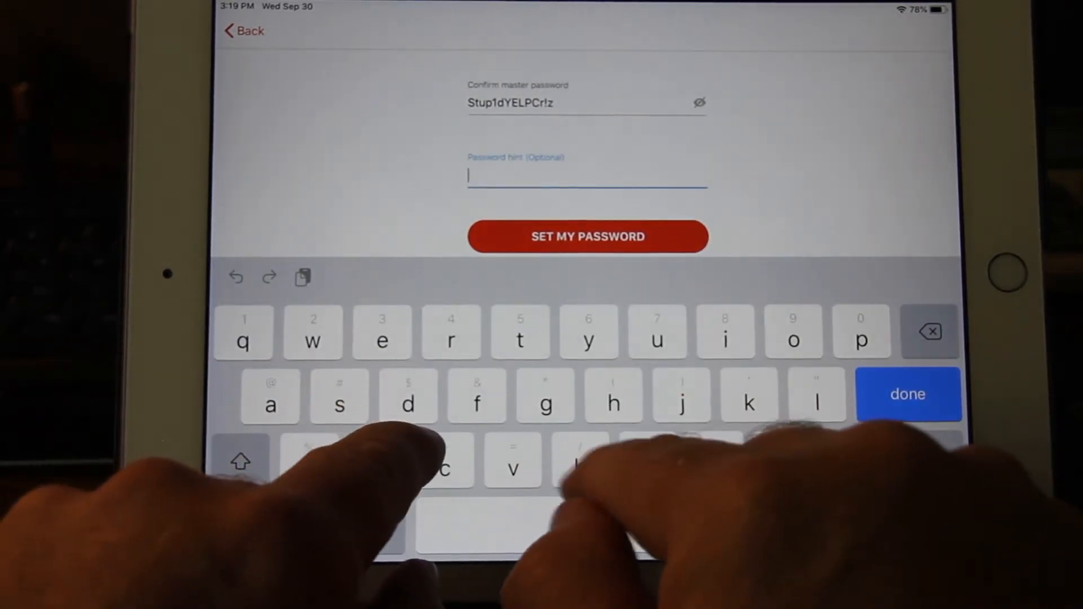
text(not)
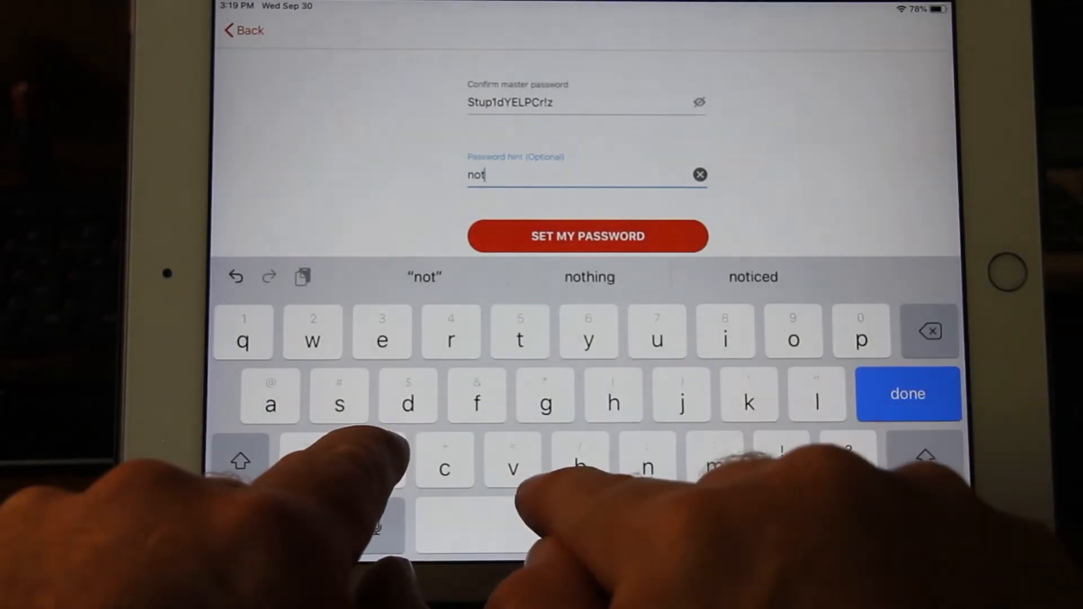
text(sm)
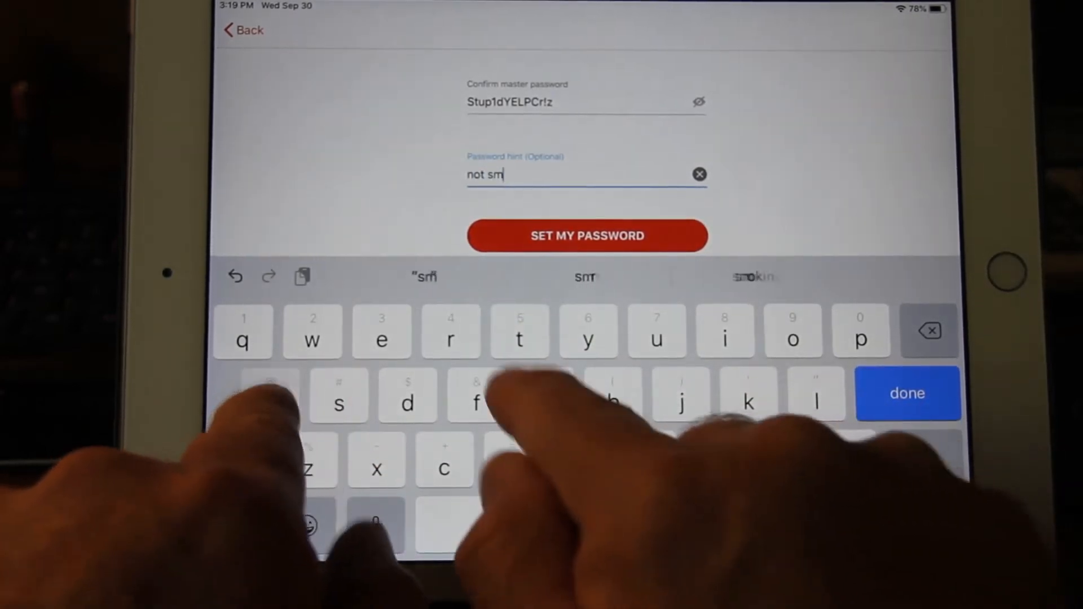
text(art sou)
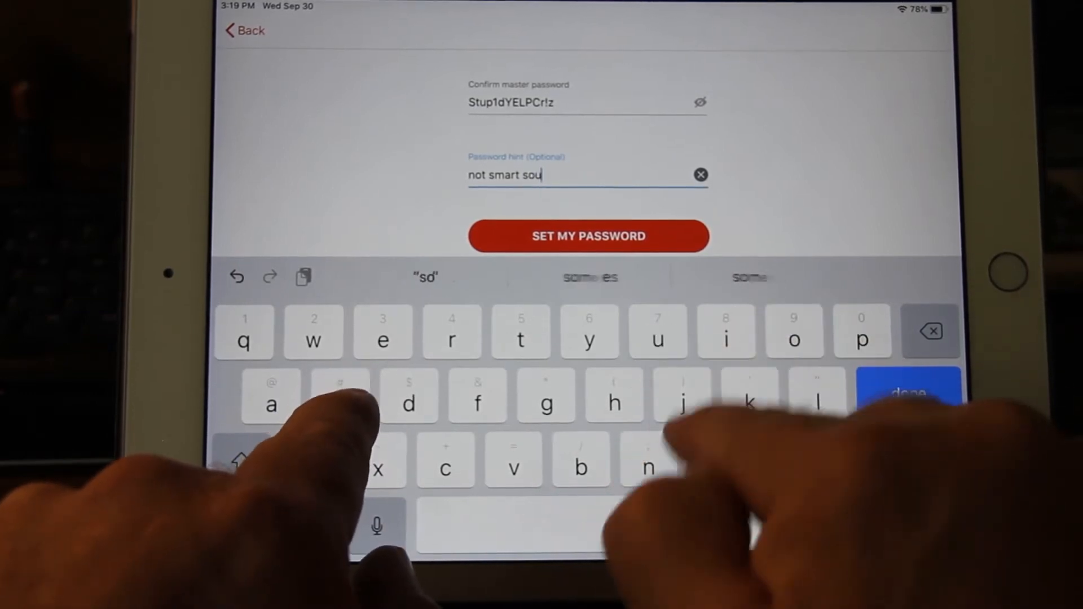
text(nds)
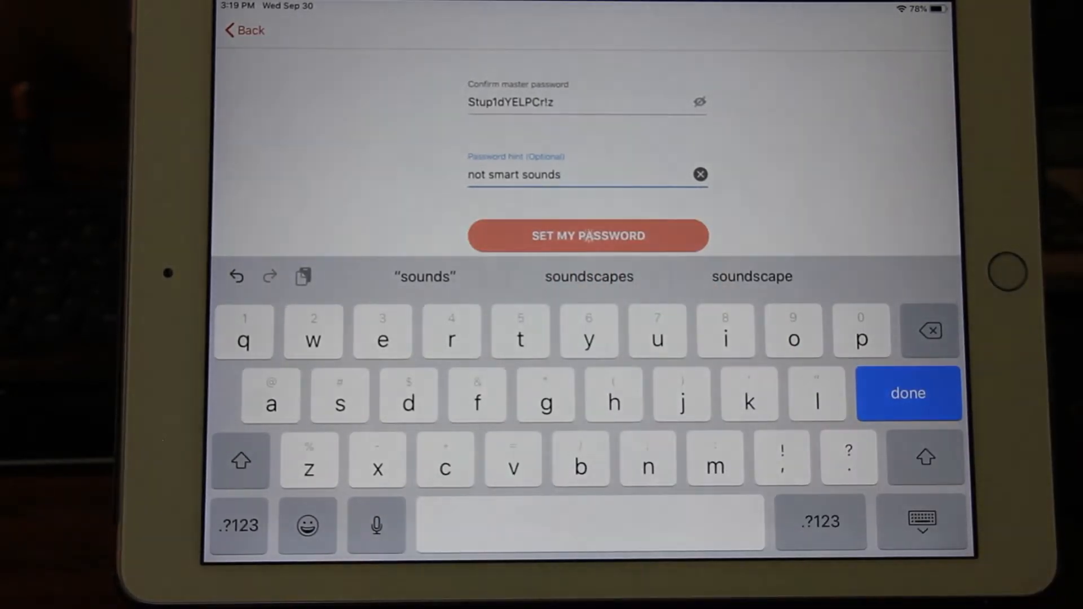
Set the master password, then choose Add First Password on the vault-ready screen
click(588, 236)
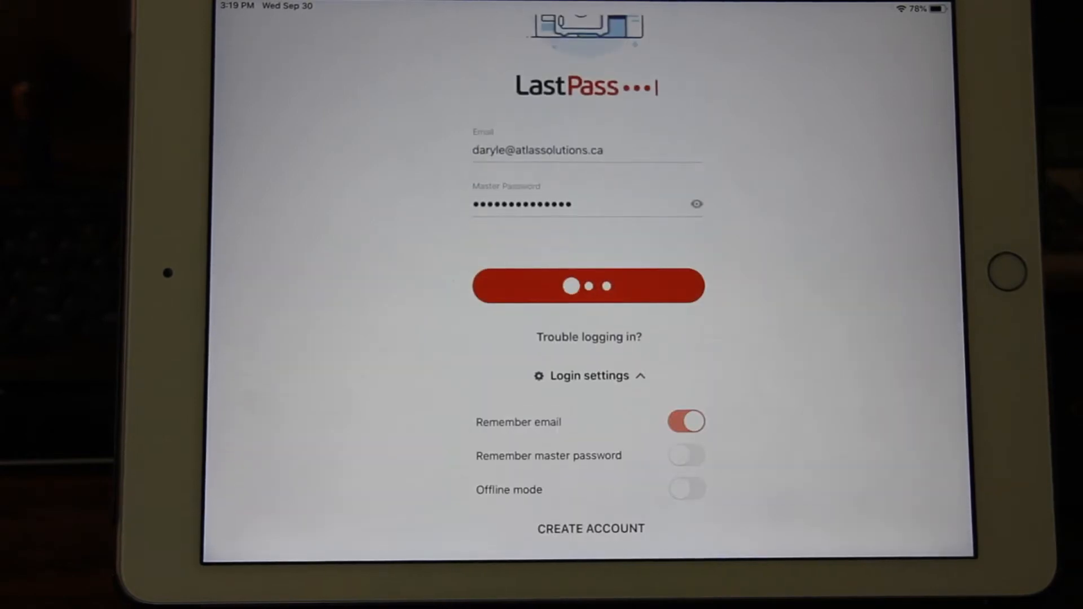
click(588, 286)
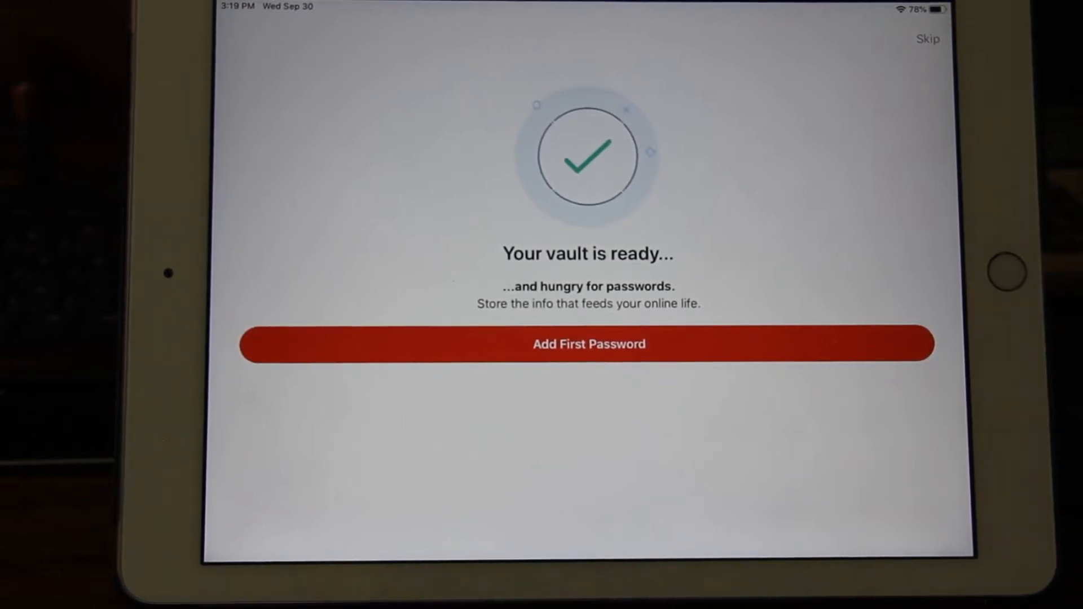
click(589, 344)
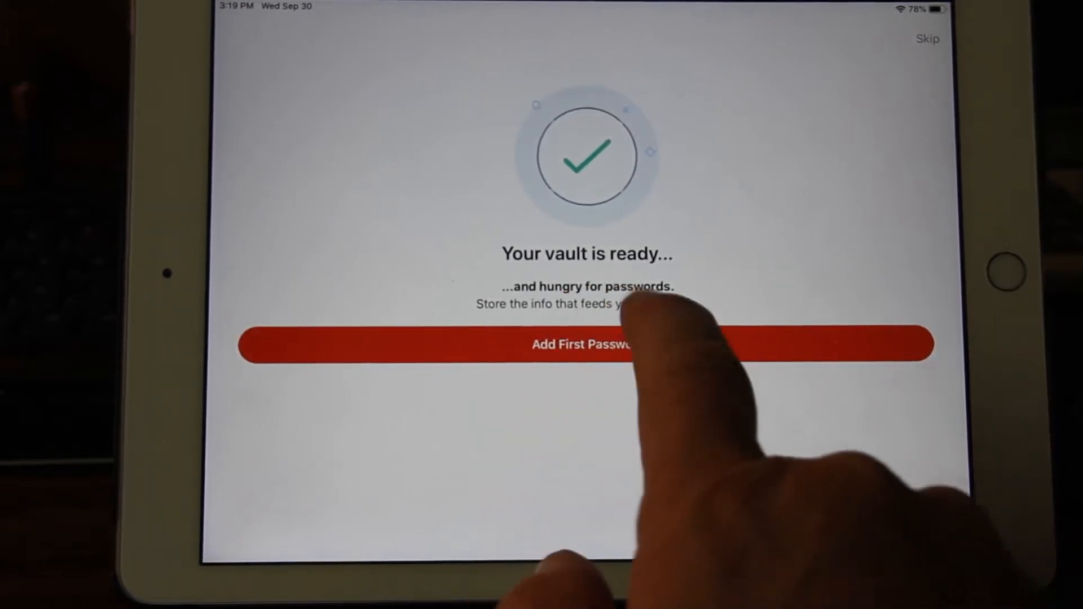
click(580, 344)
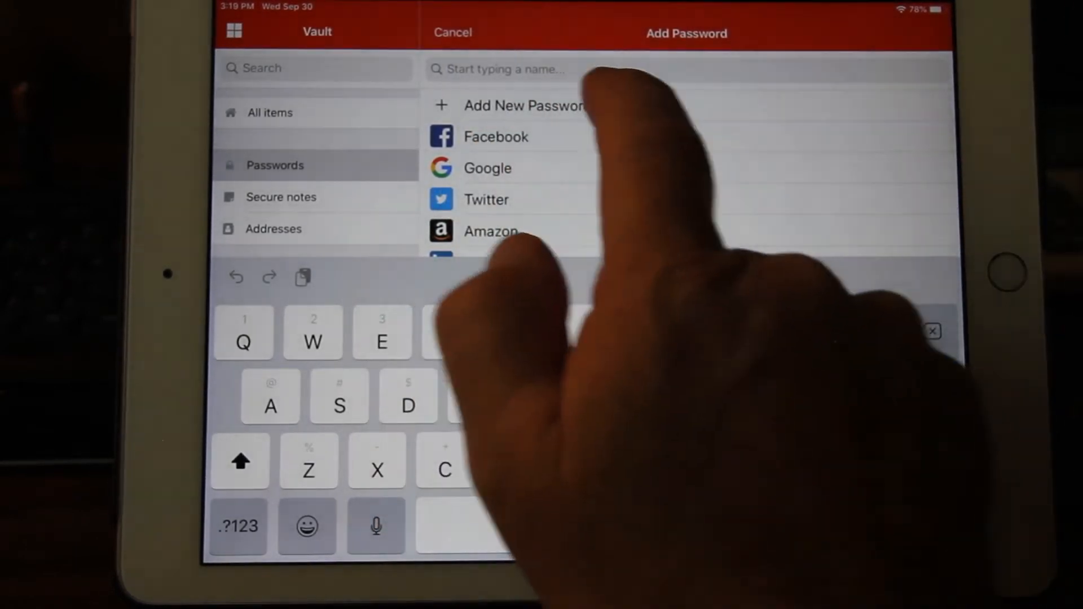
click(495, 137)
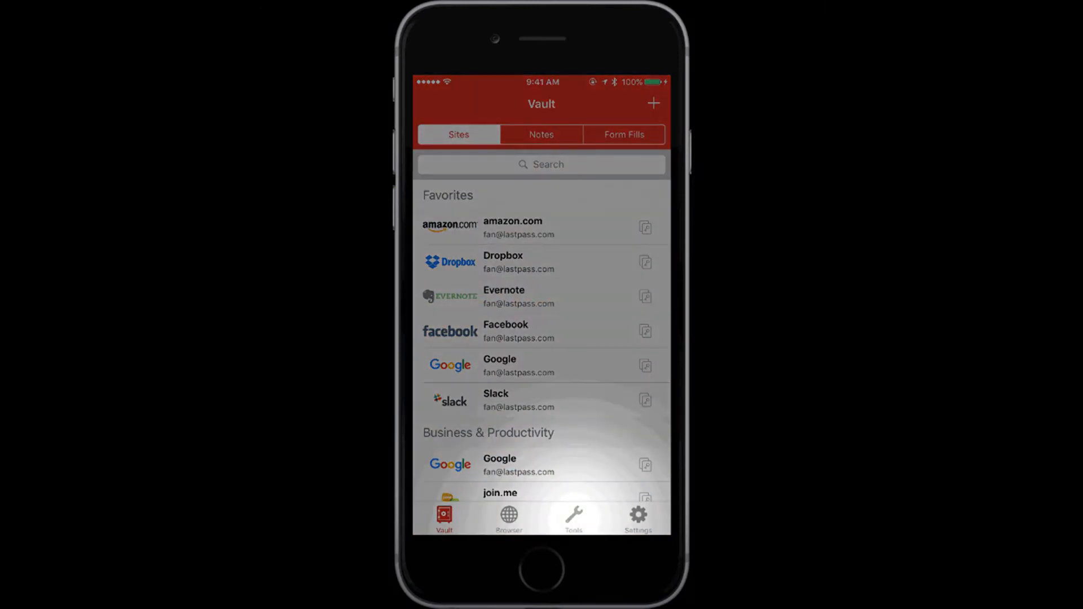
From Tools, choose Enable extension and bring up the share sheet's More option
click(572, 515)
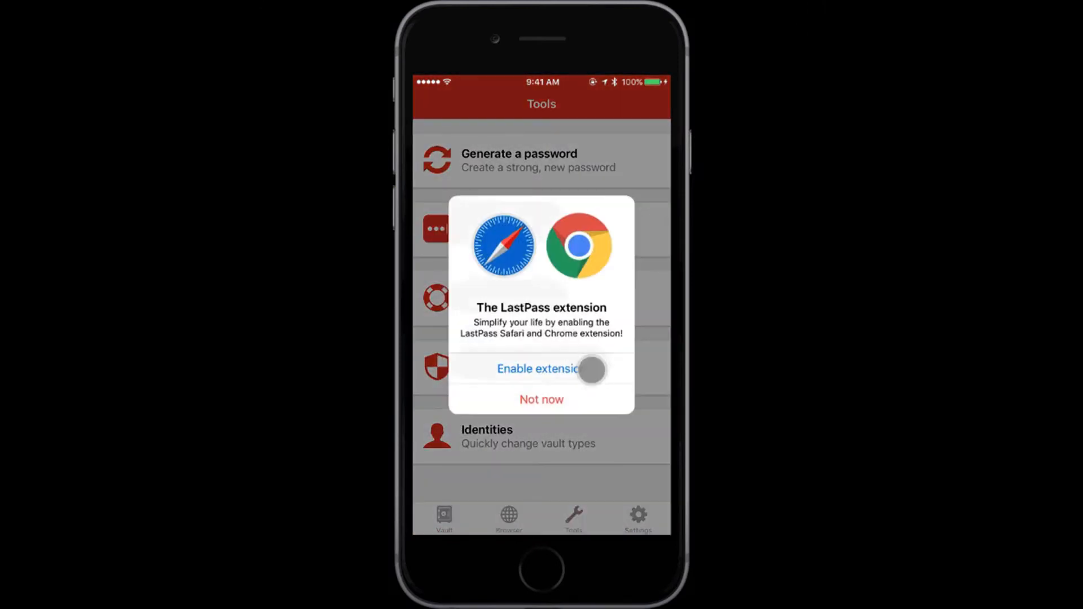
click(541, 368)
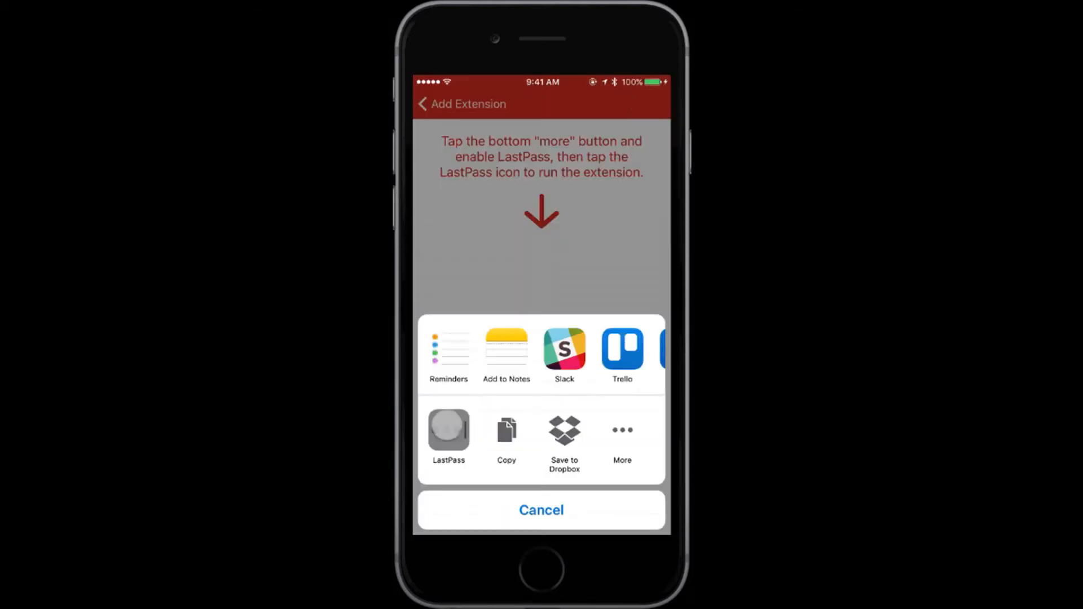
click(448, 433)
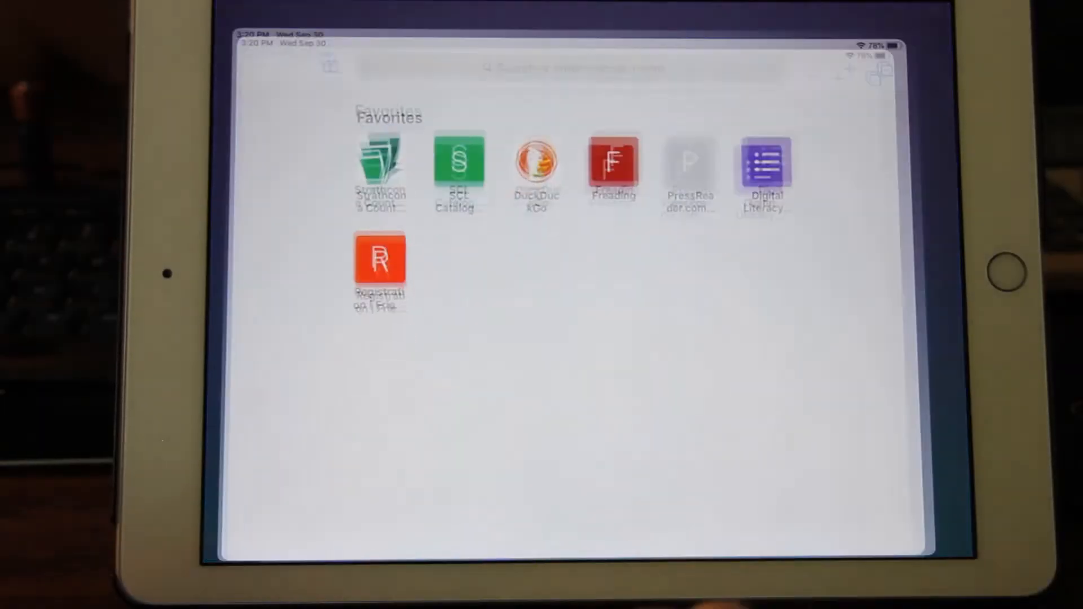
Navigate Safari to the Outlook site and choose Create free account
click(583, 33)
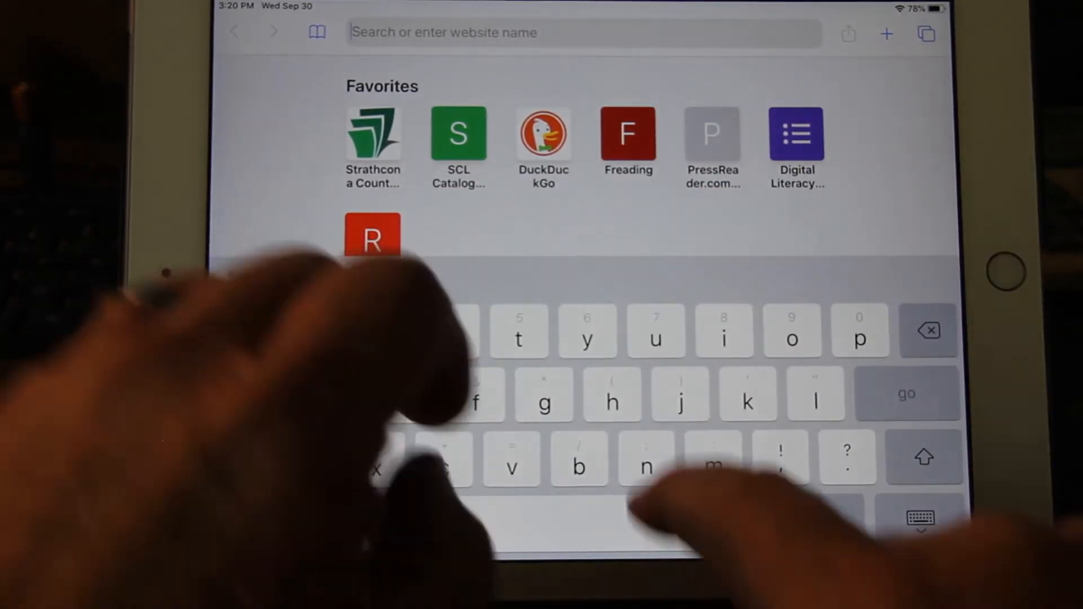
text(hoopladigital.com)
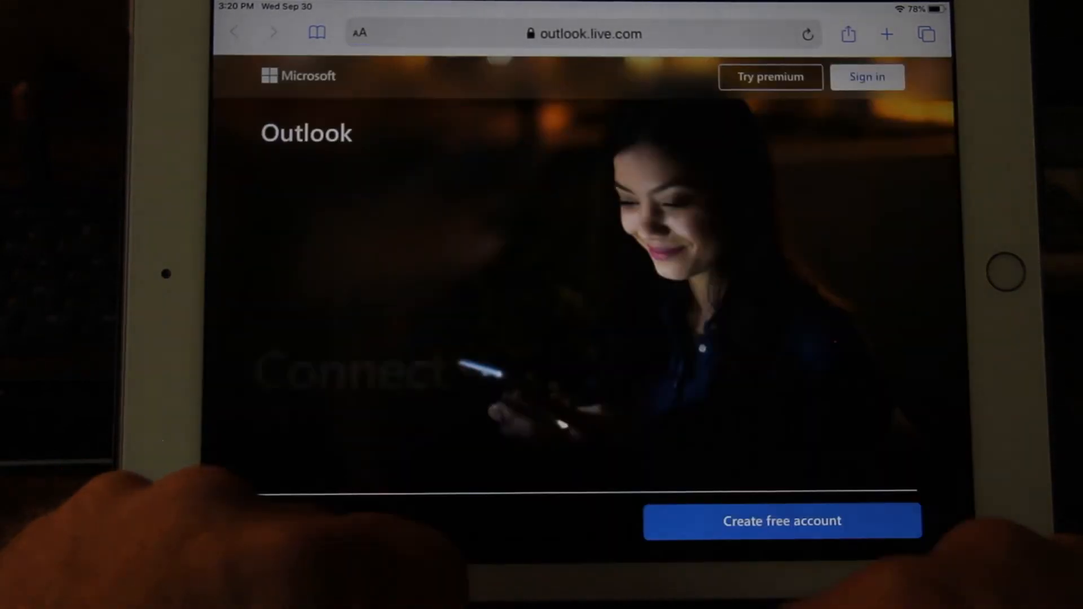
click(782, 520)
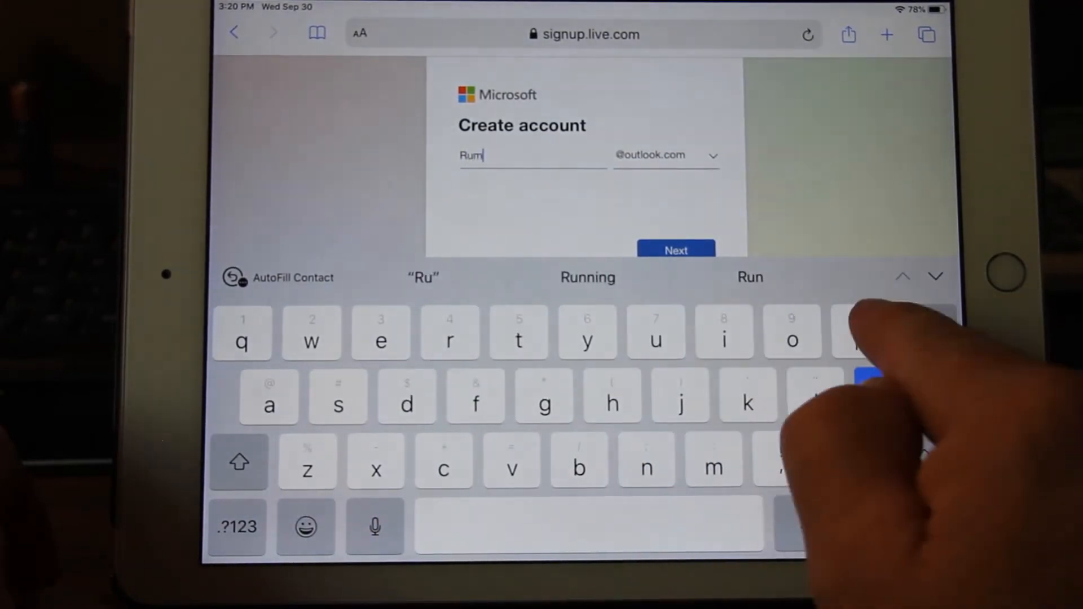
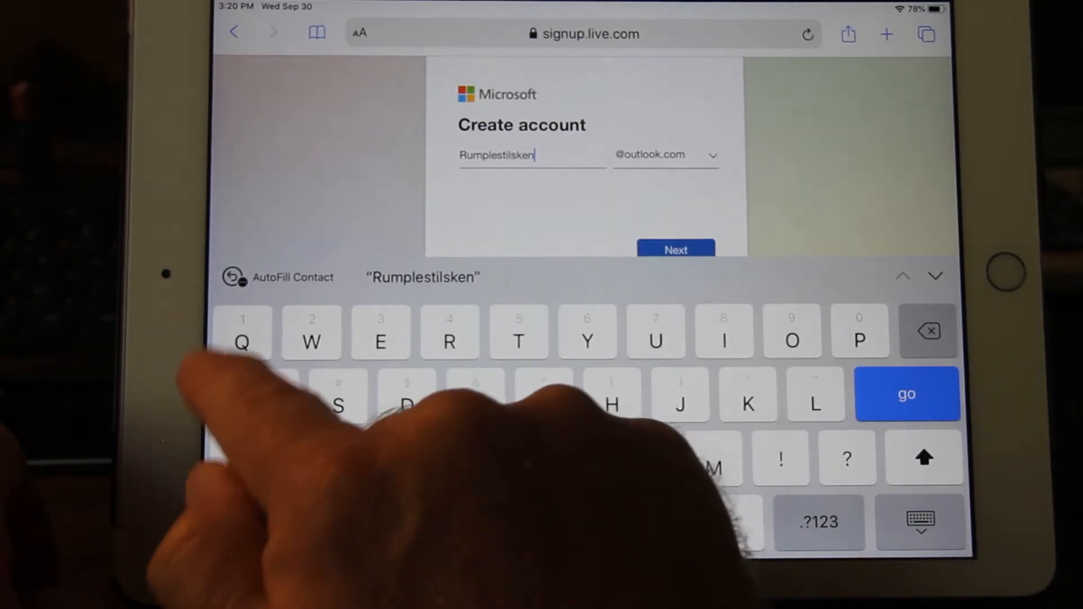
click(242, 331)
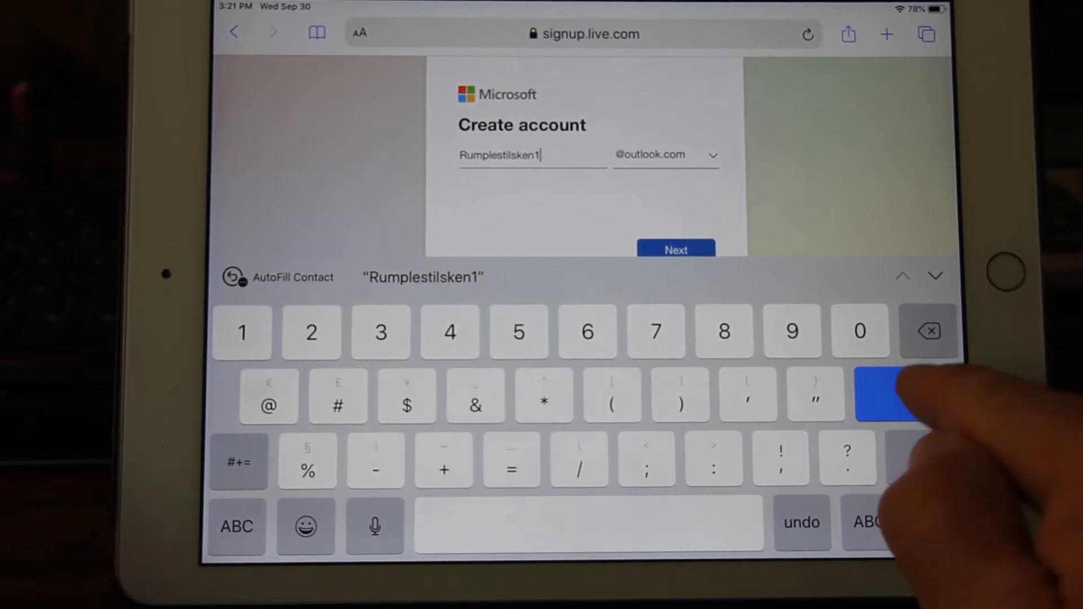
click(674, 250)
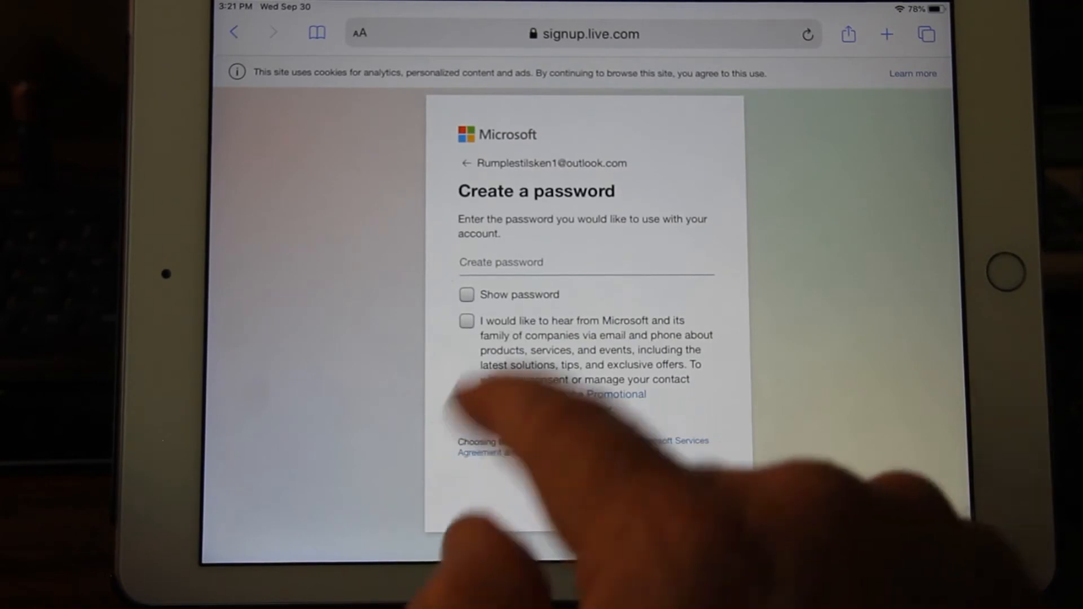
From the Create password field, bring up LastPass to create a new password entry
click(584, 262)
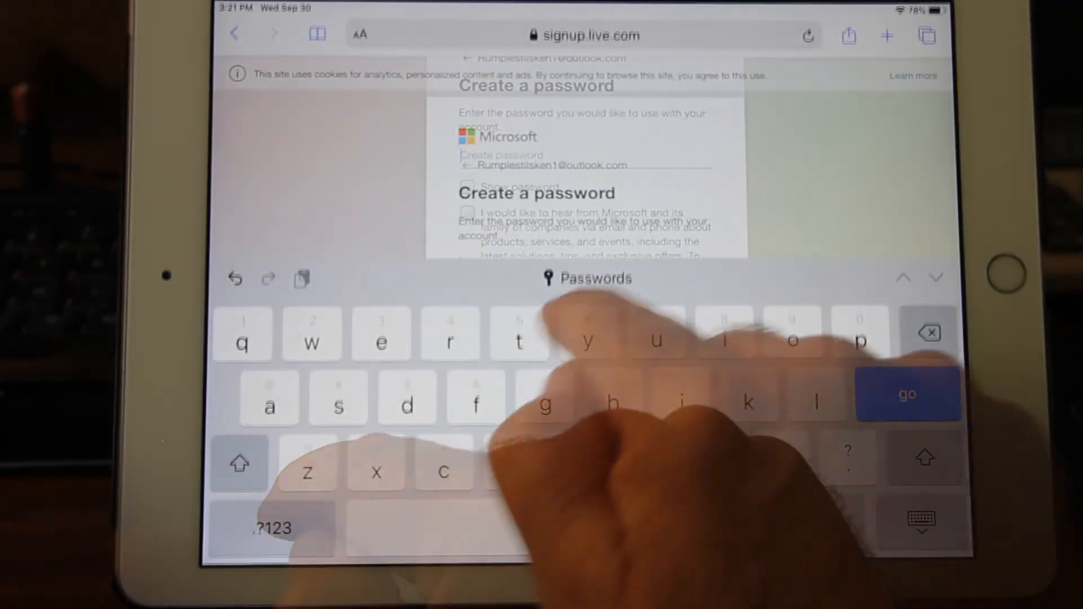
text(y)
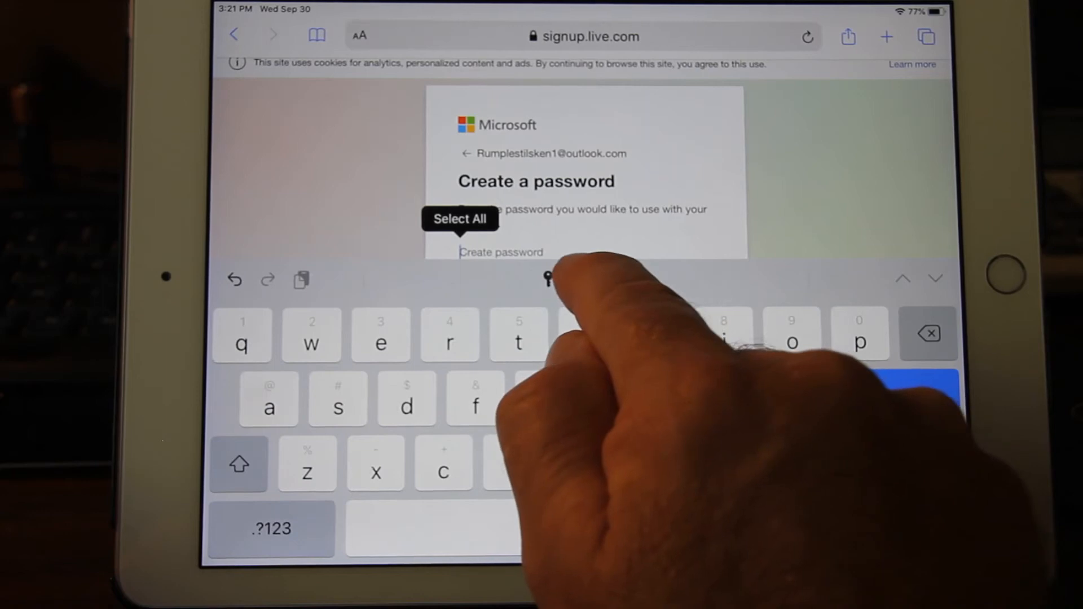
click(546, 279)
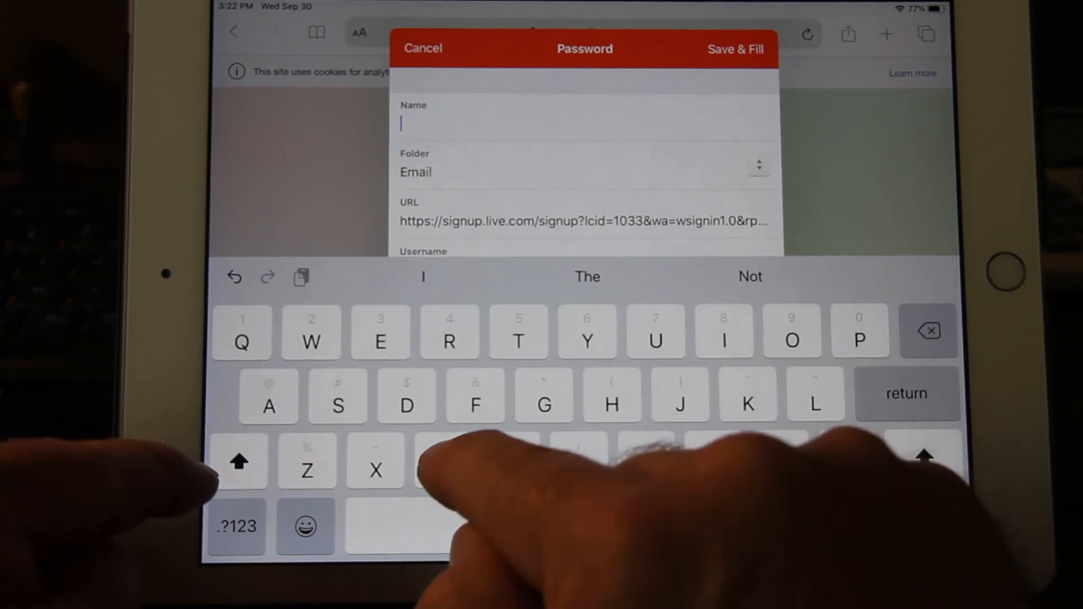
text(Hot)
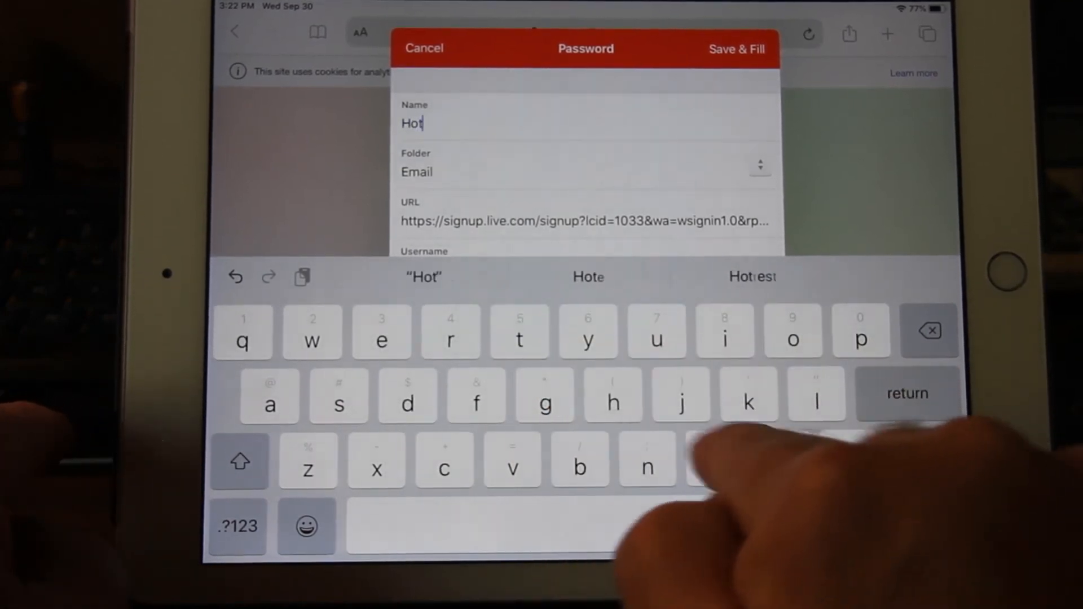
text(mail)
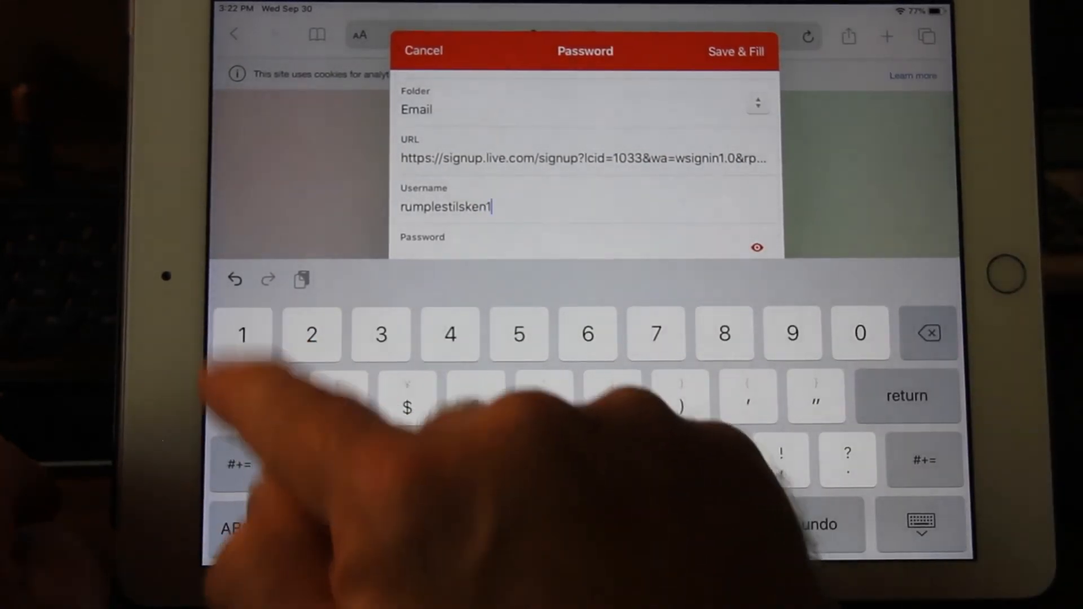
text(@)
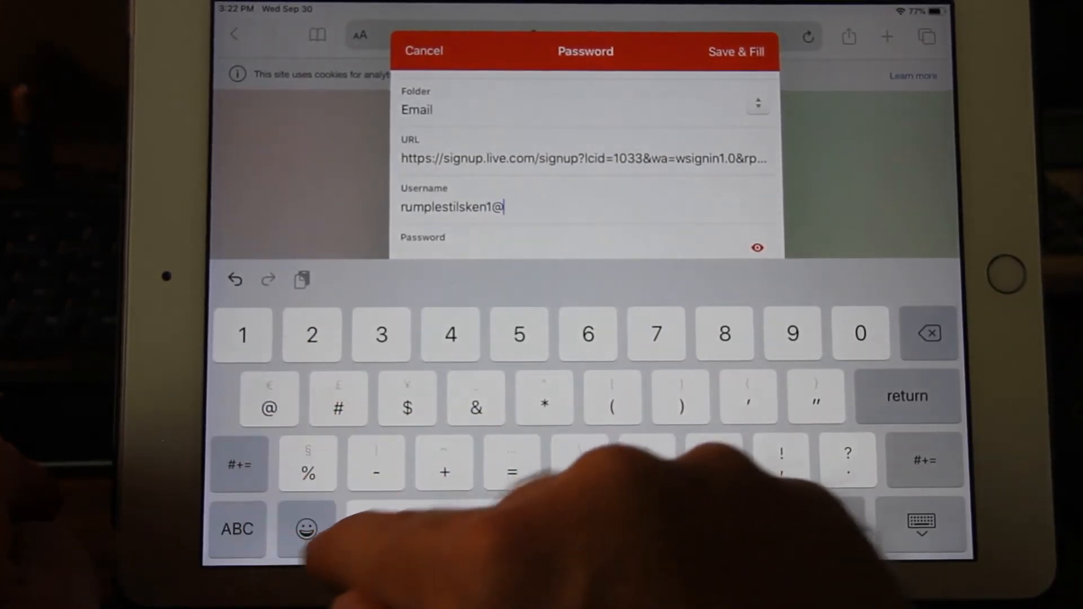
click(237, 529)
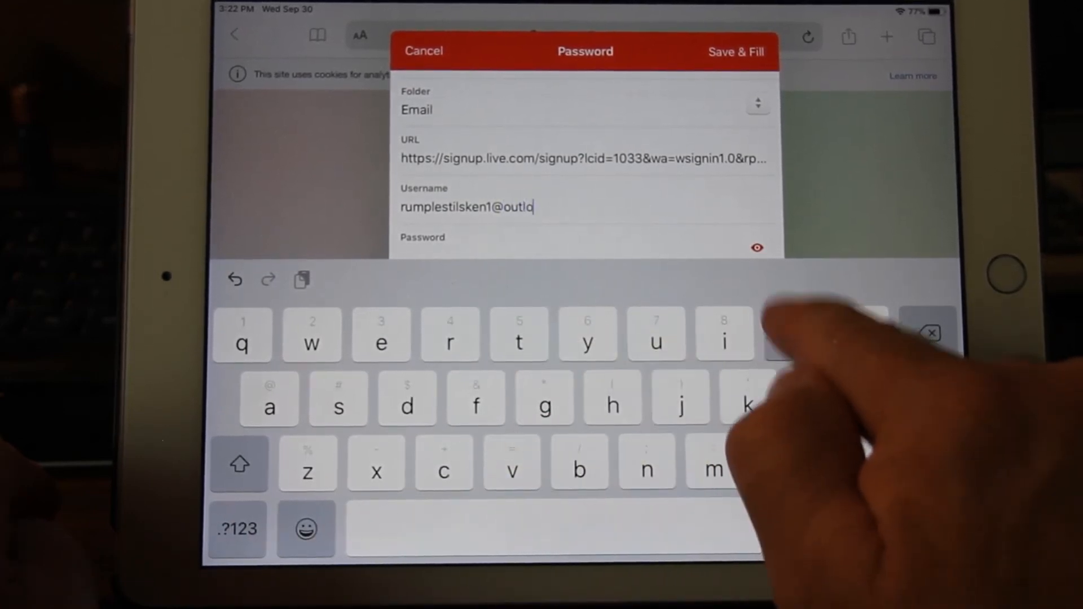
text(ok.com)
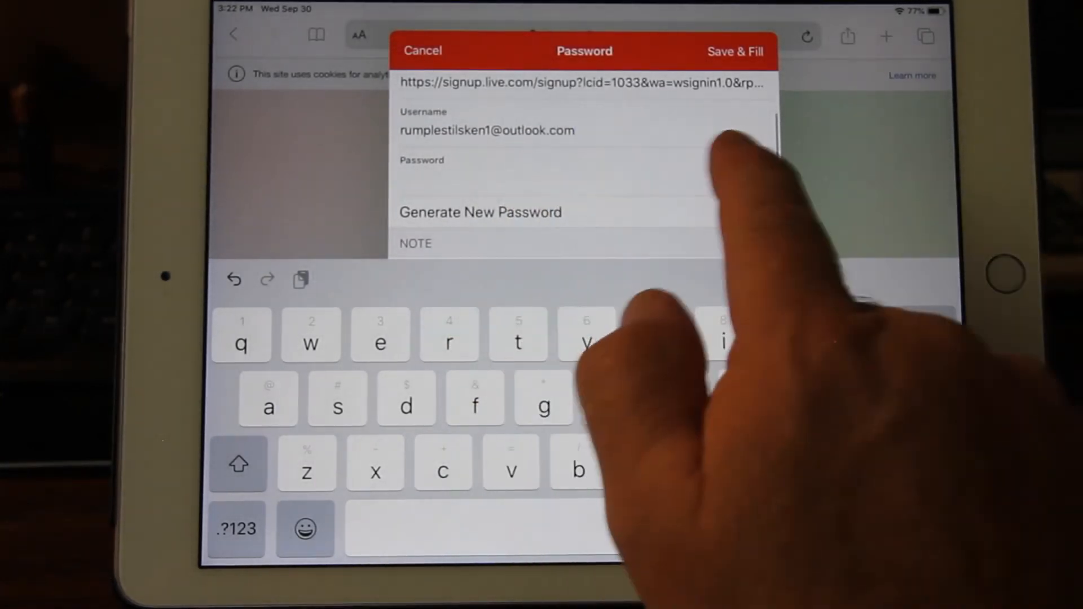
Set the password generator to Make Pronounceable and return to see the new password
click(481, 212)
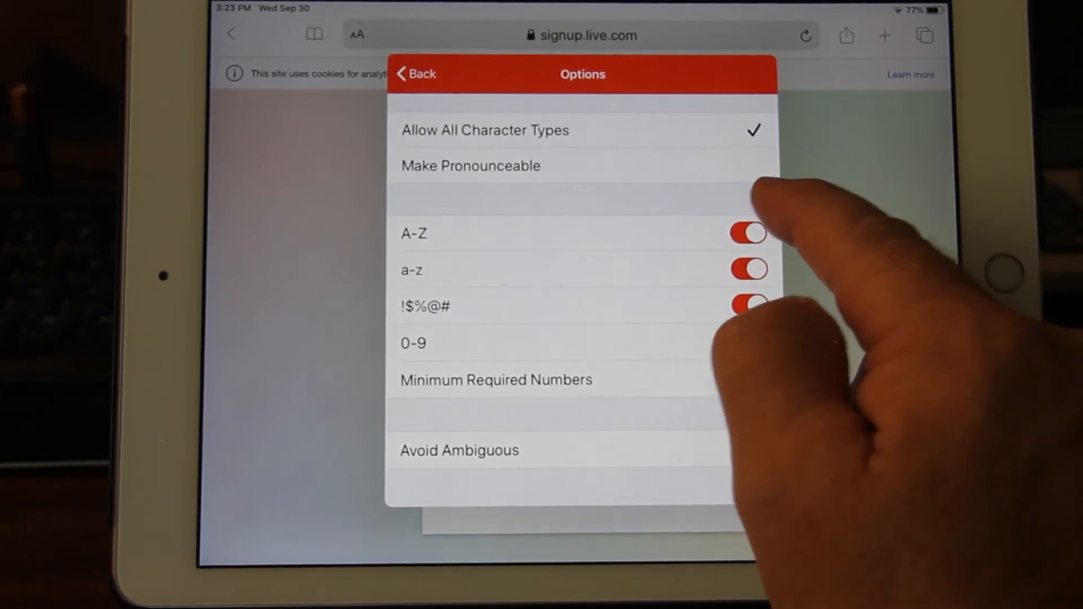
click(748, 306)
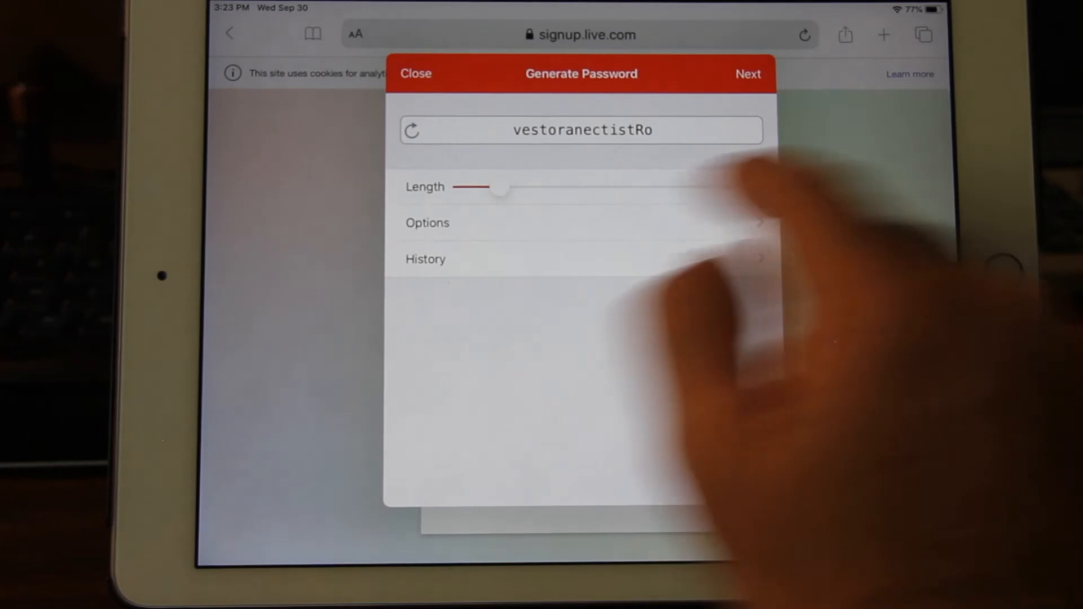
click(428, 222)
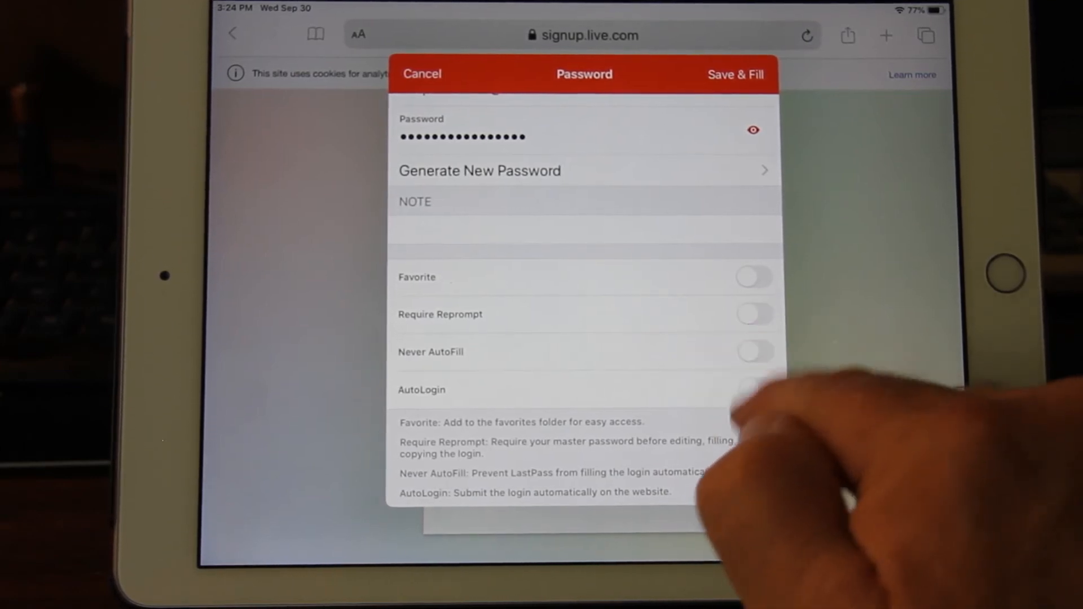
Save the LastPass entry and fill its generated password into Microsoft's signup
click(756, 389)
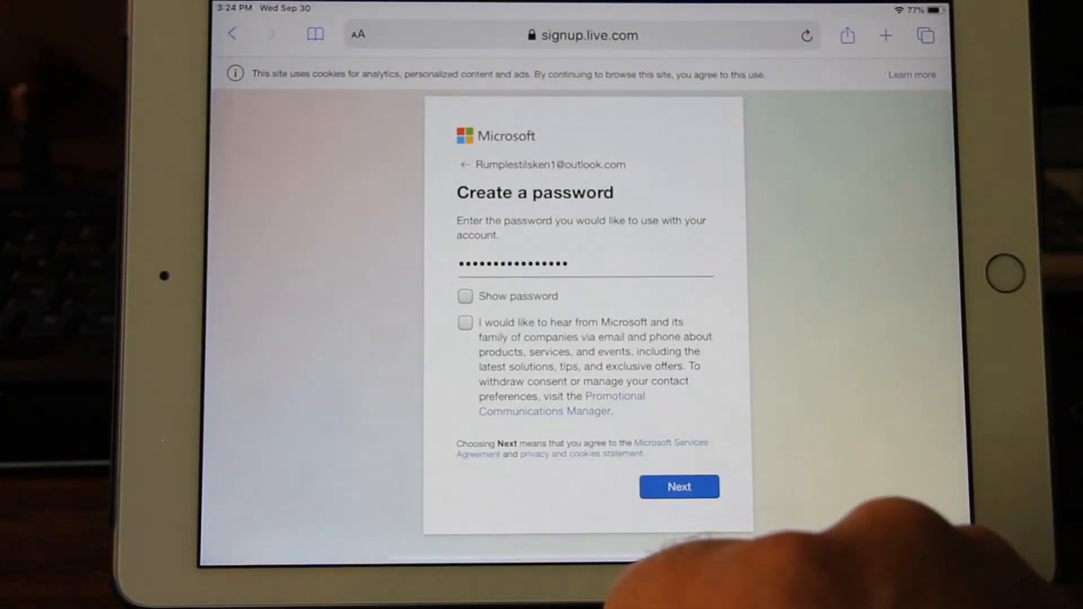
Reveal the filled password briefly and submit it on the Create a password page
click(464, 296)
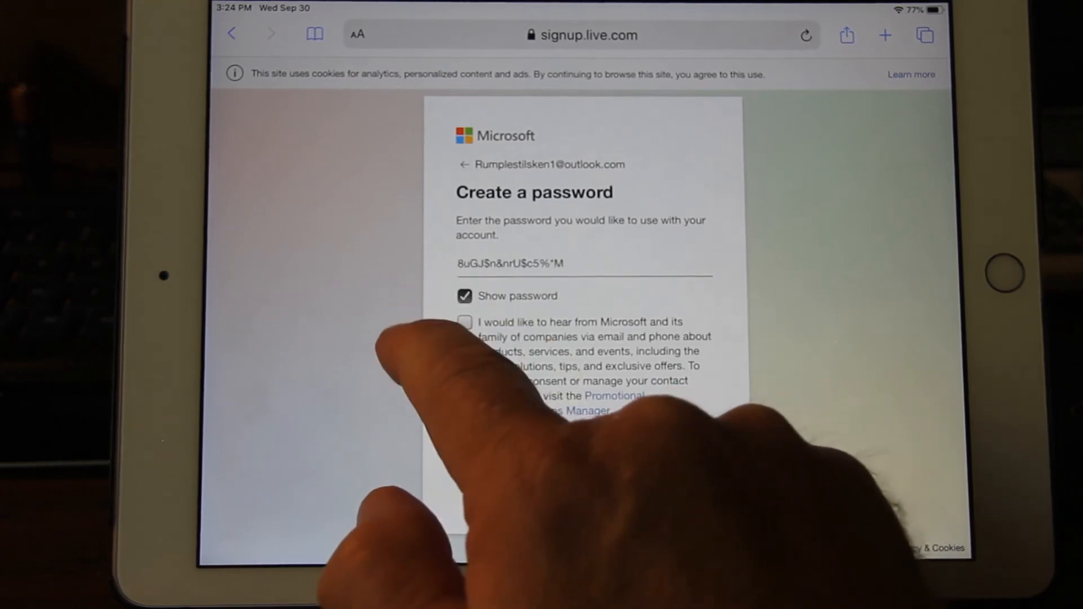
click(463, 296)
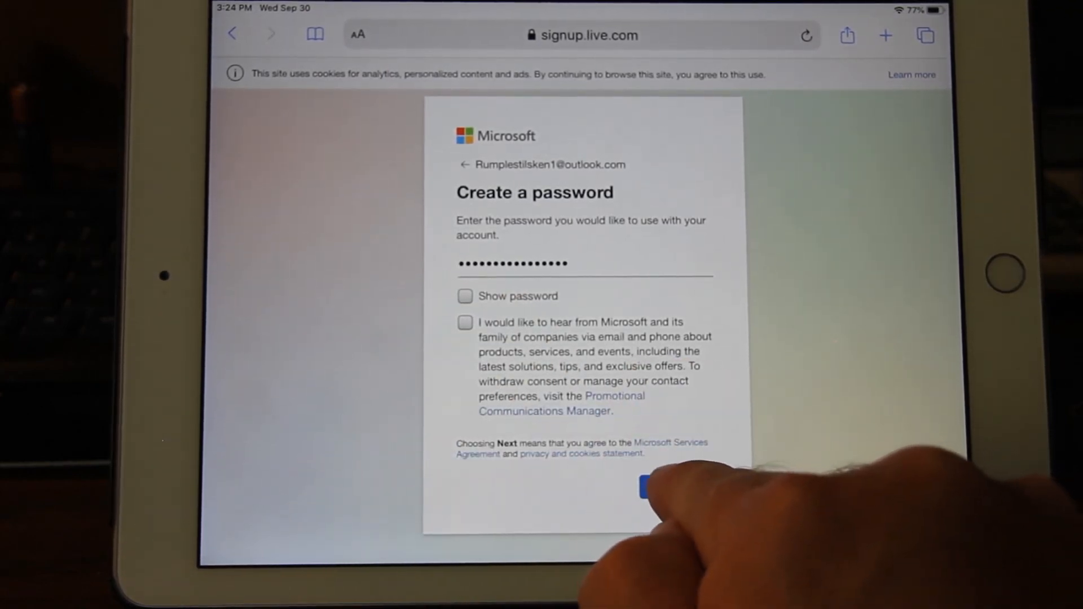
click(642, 487)
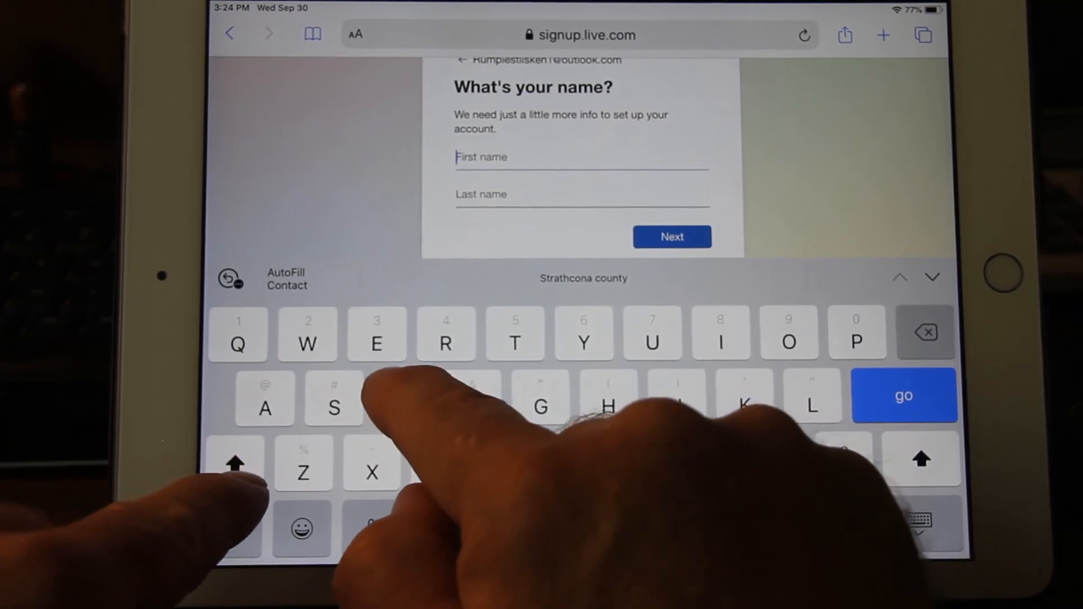
text(D)
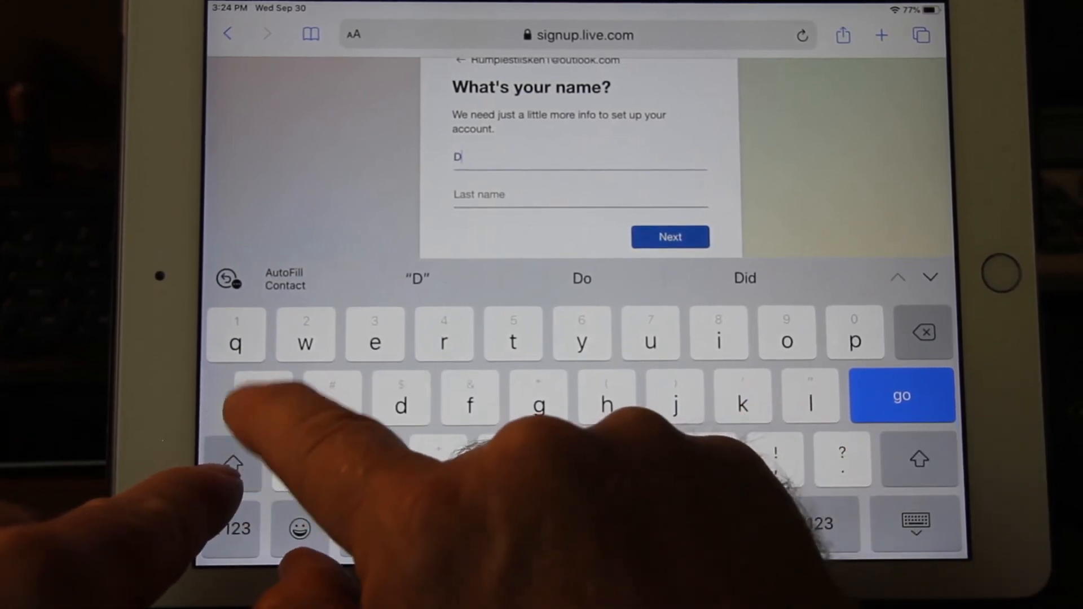
text(aryl)
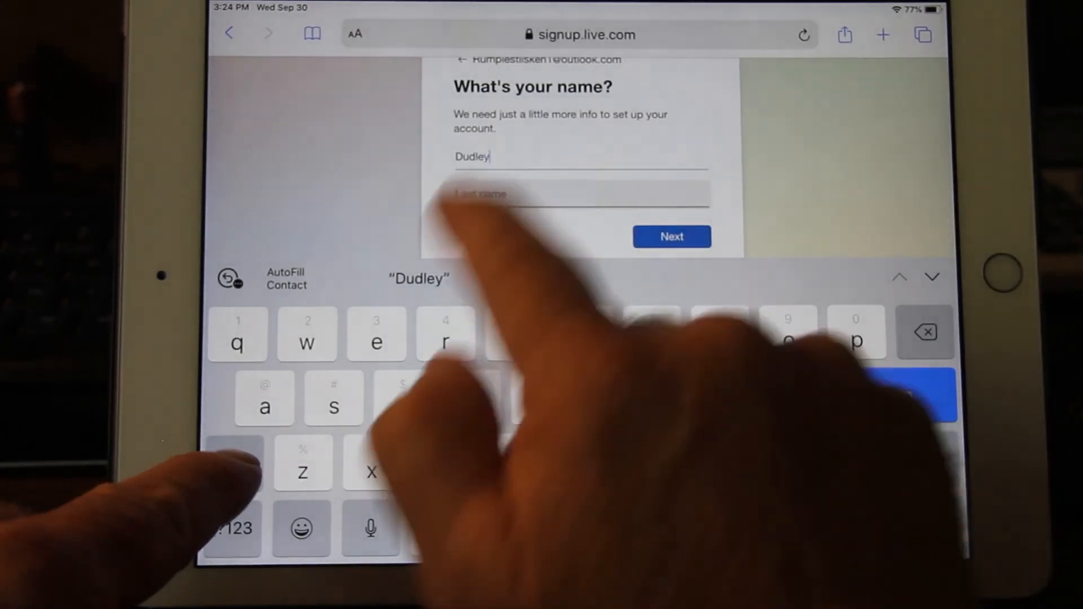
text(D)
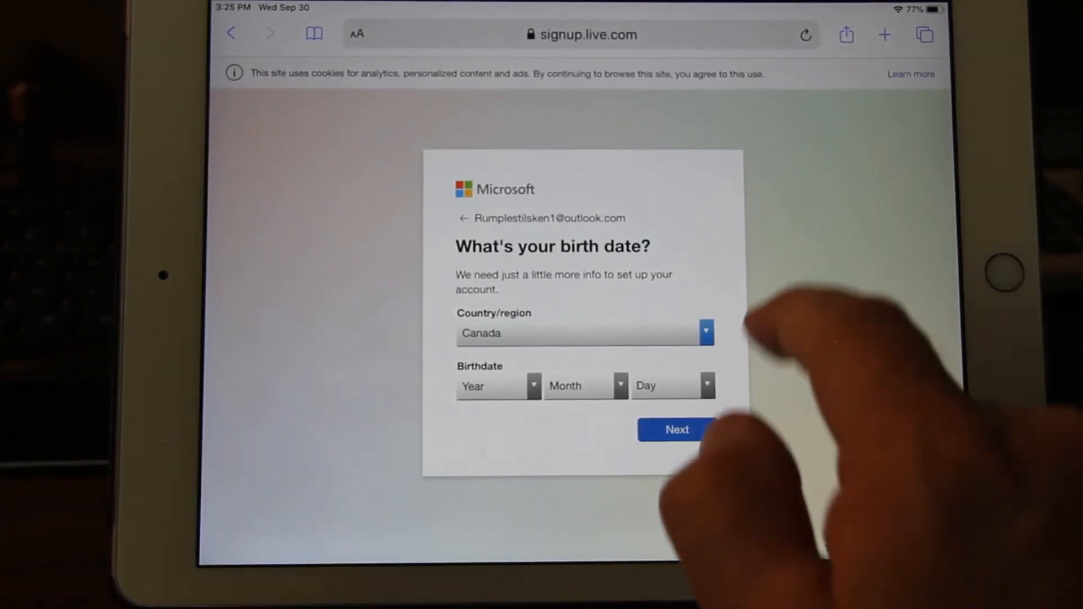
Continue past the birth date, rotate the elephant image upright and confirm the robot check
click(496, 386)
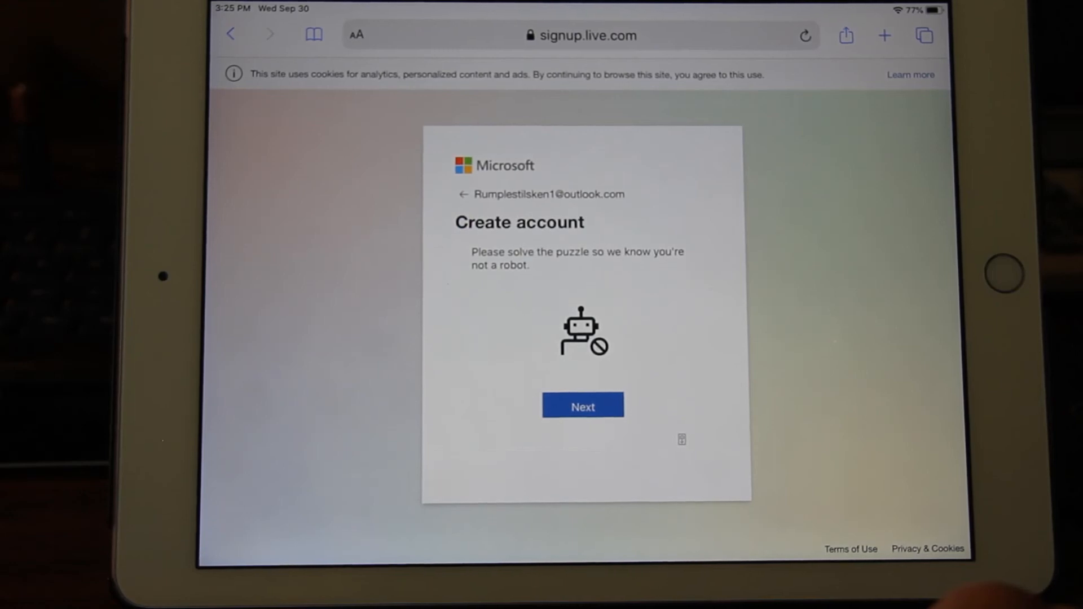
click(582, 406)
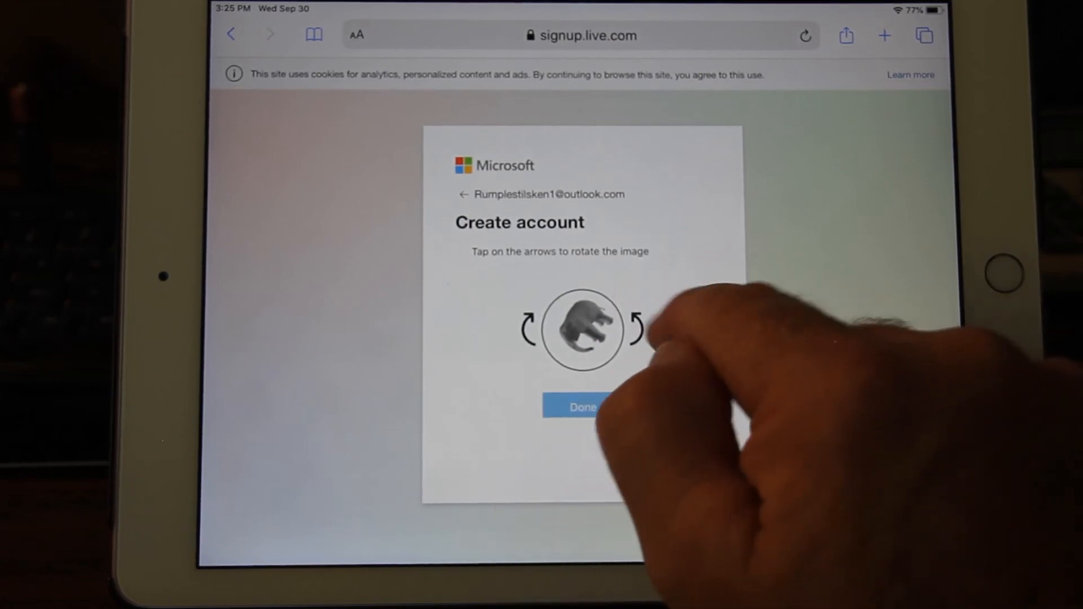
click(635, 329)
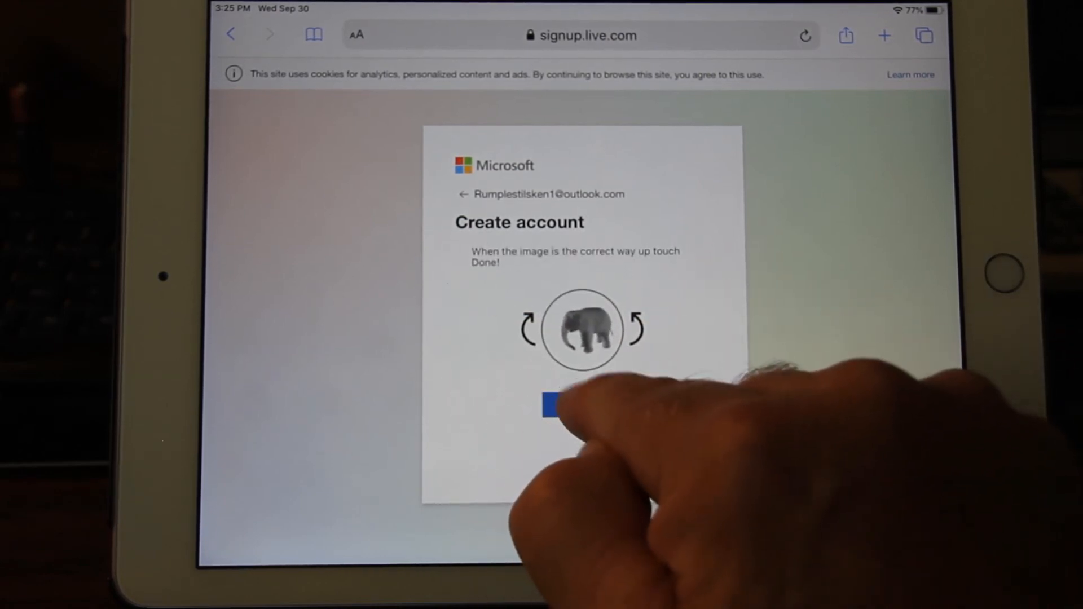
click(549, 406)
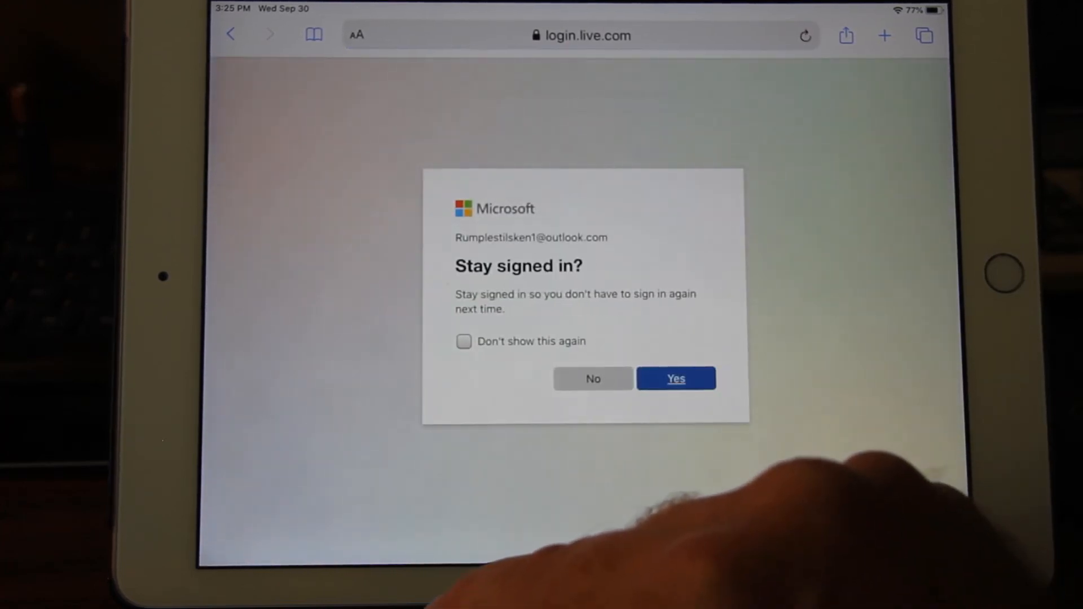
Stay signed in to the new account and return to the Outlook inbox
click(675, 378)
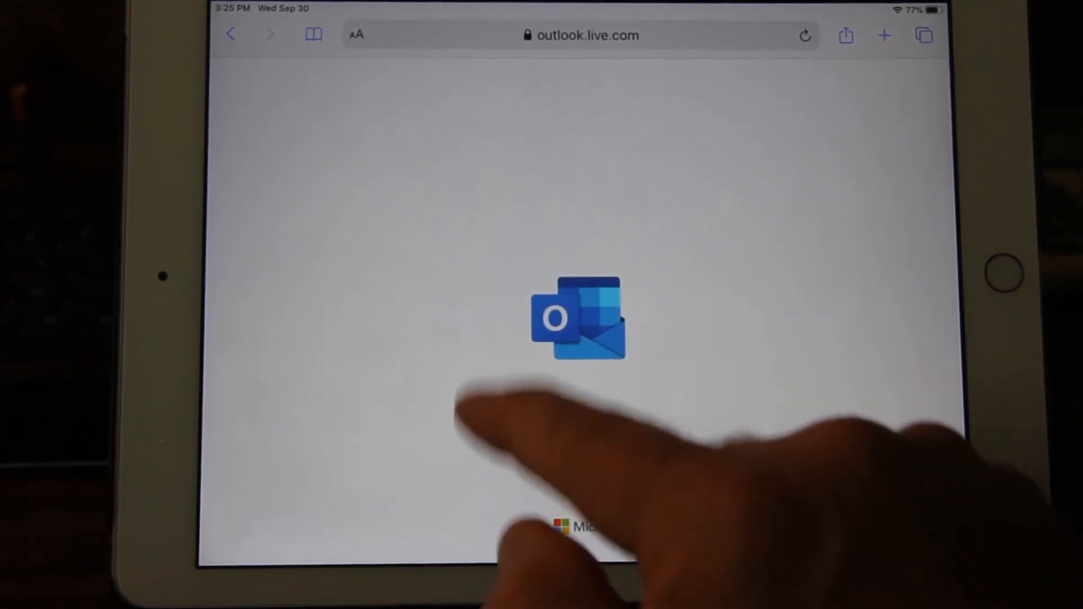
click(580, 35)
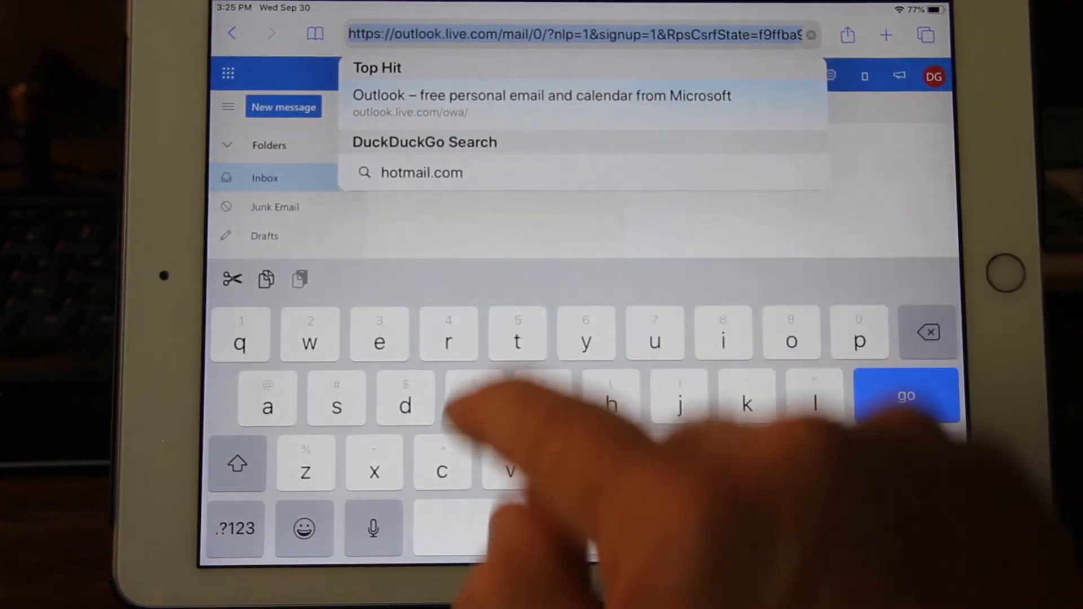
click(906, 395)
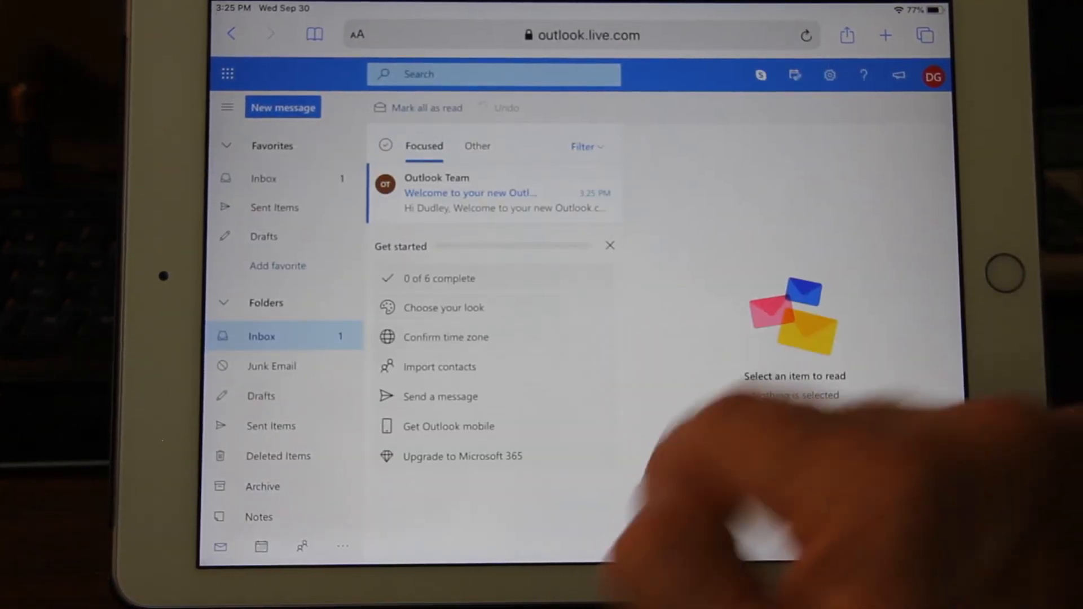
Sign out of the new account from the DG avatar menu
click(933, 76)
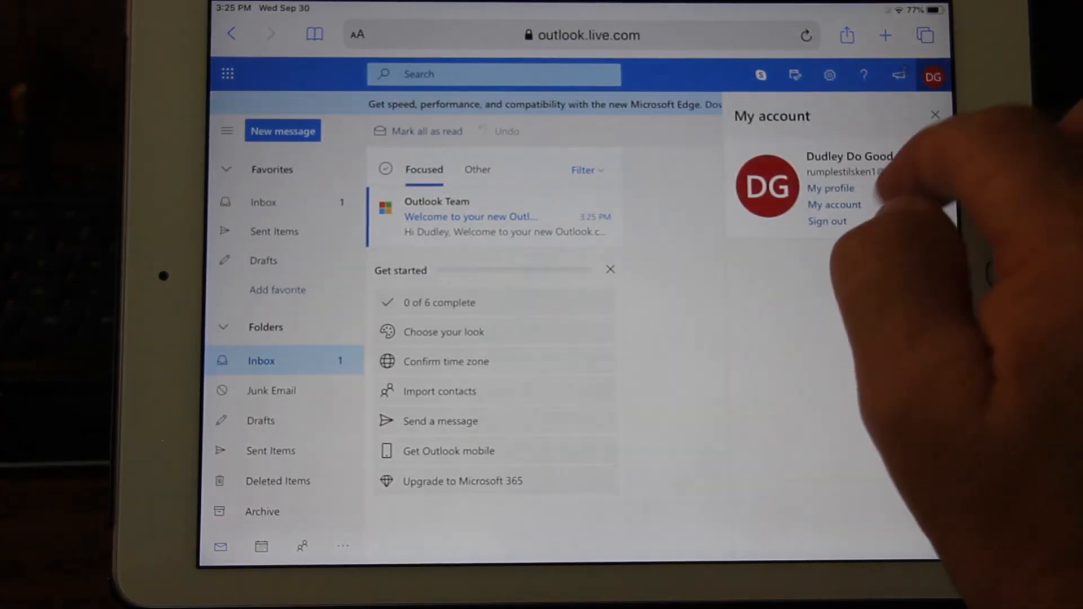
click(825, 221)
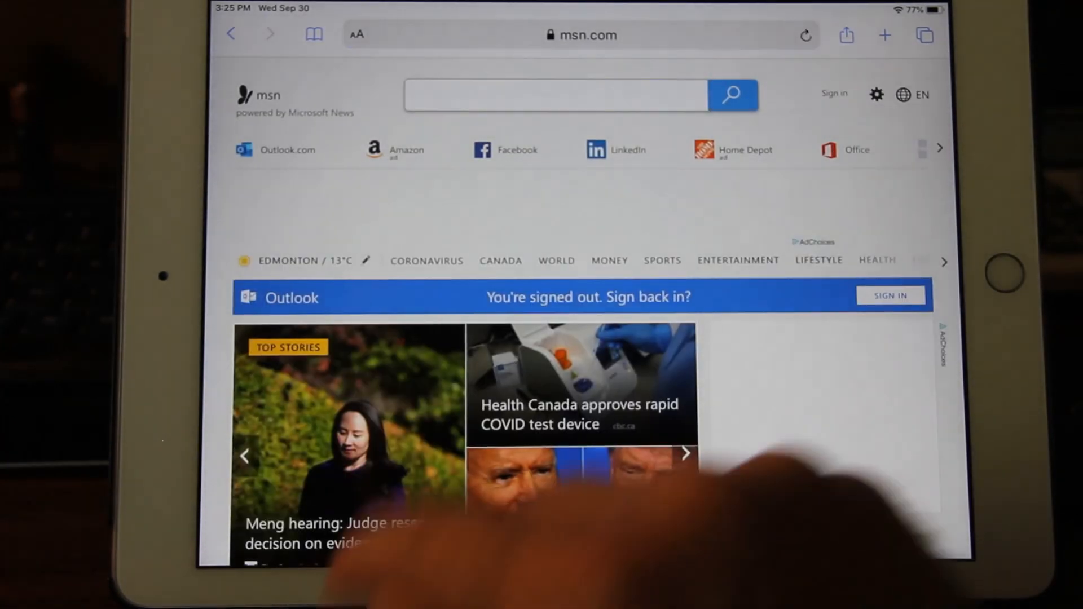
Go to hotmail.com in Safari and land on the Outlook sign-in page
click(580, 35)
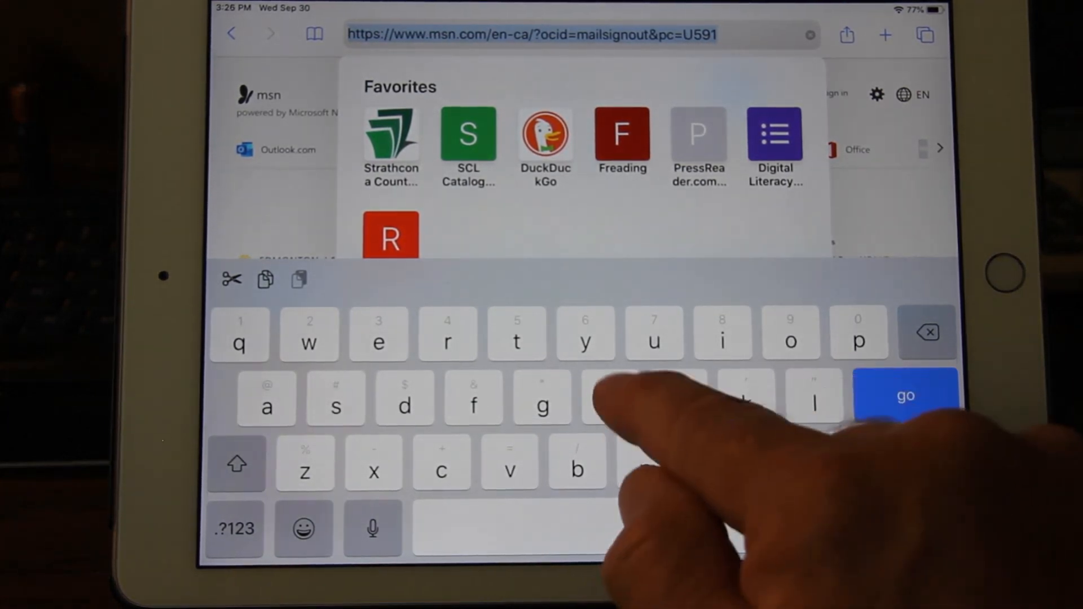
text(hotmail.com)
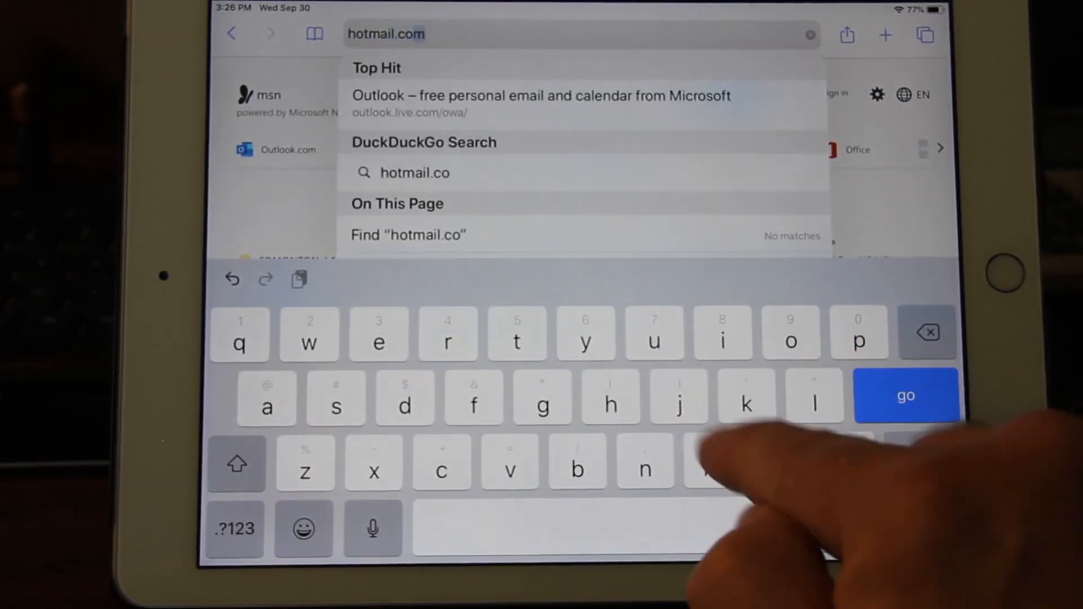
text(m)
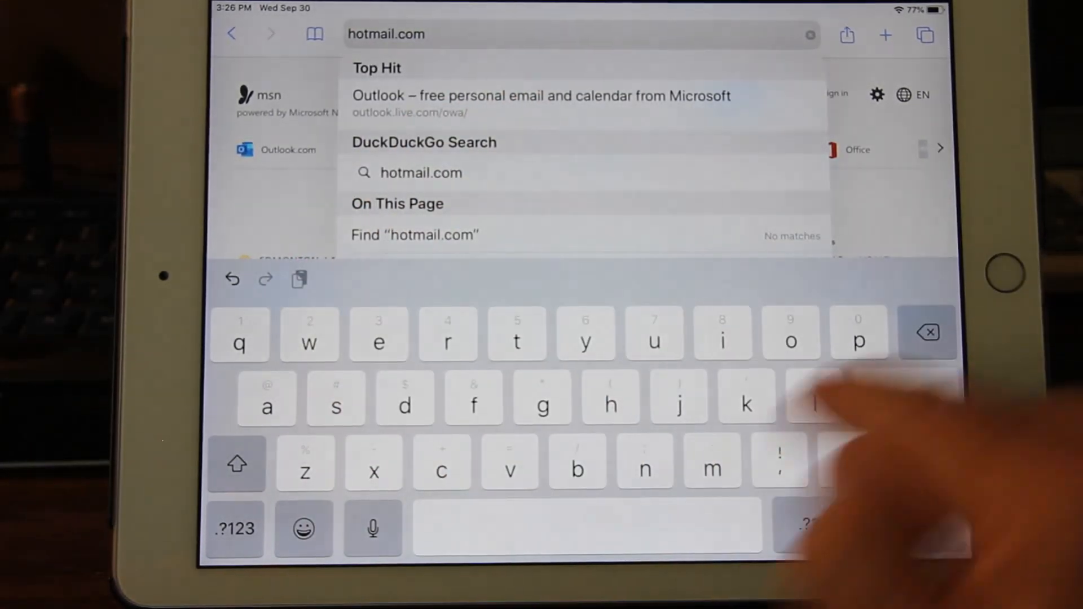
click(540, 96)
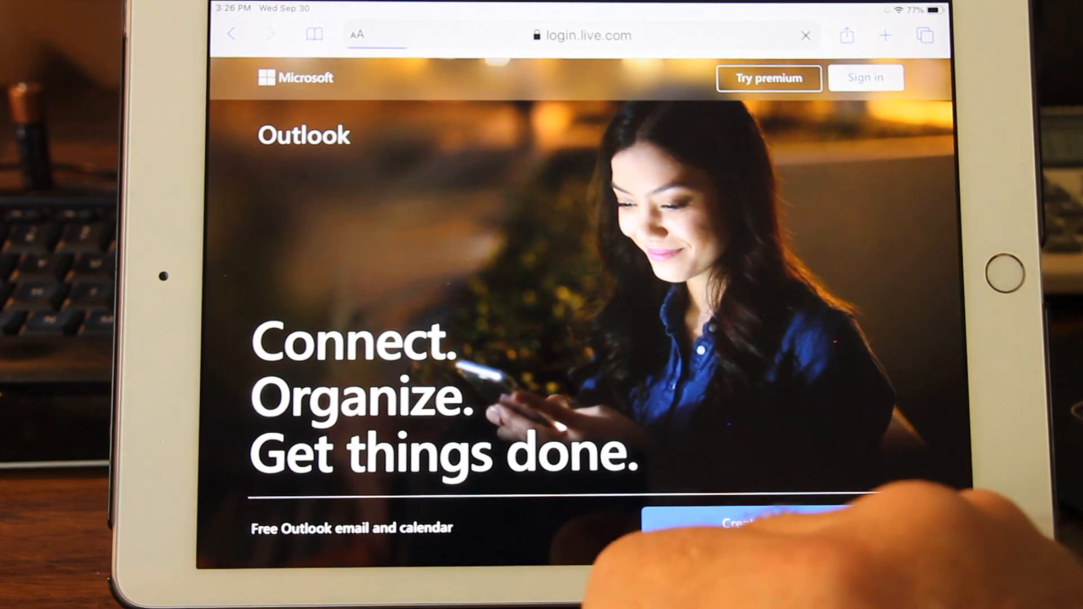
Sign in with the LastPass-filled Outlook.com login and stay signed in to reach the inbox
click(865, 78)
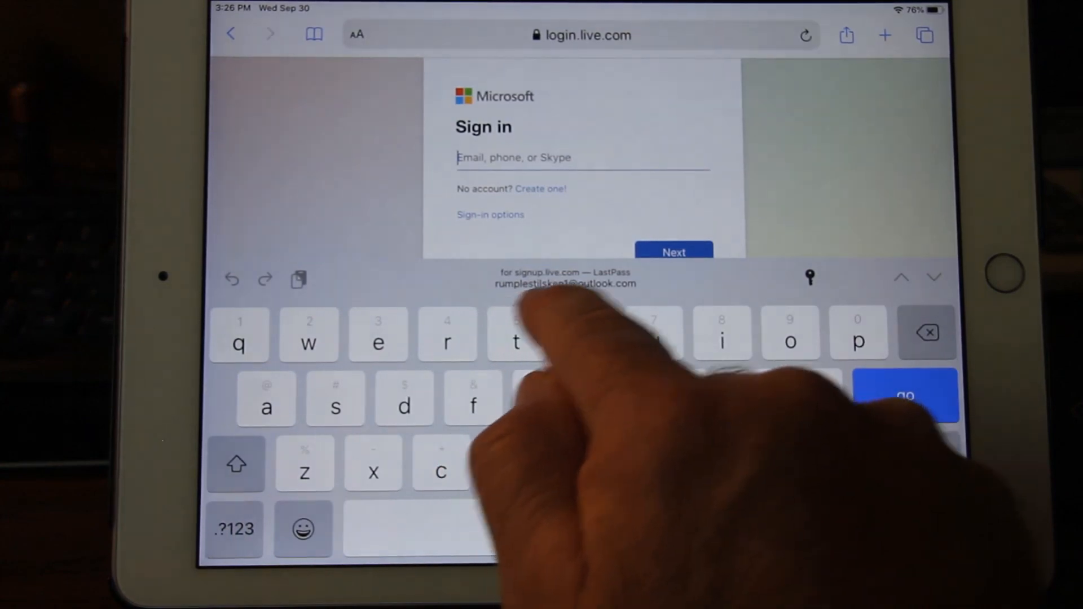
click(565, 283)
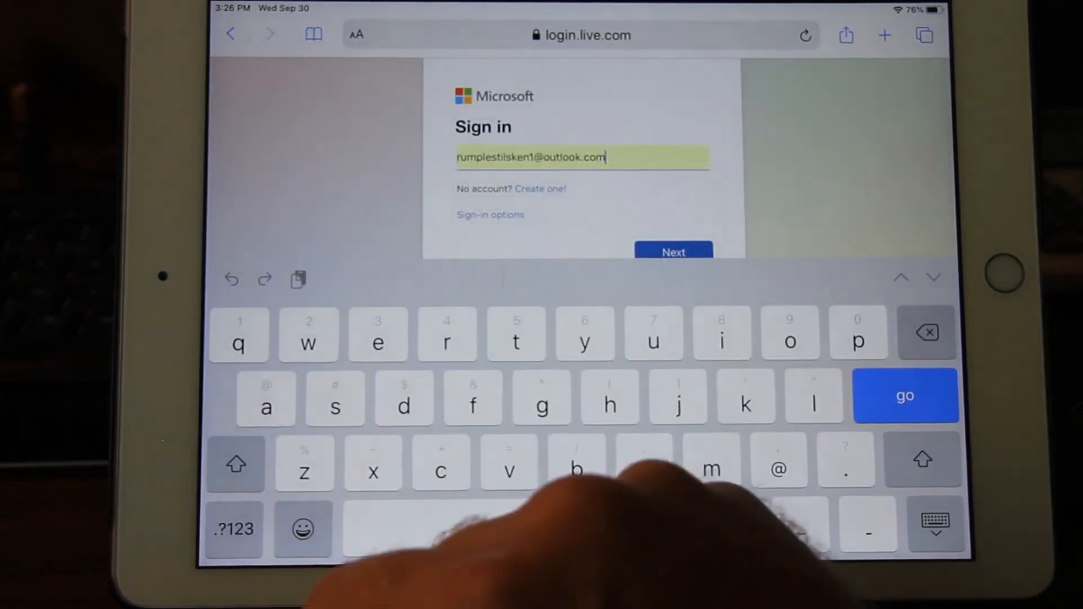
click(673, 251)
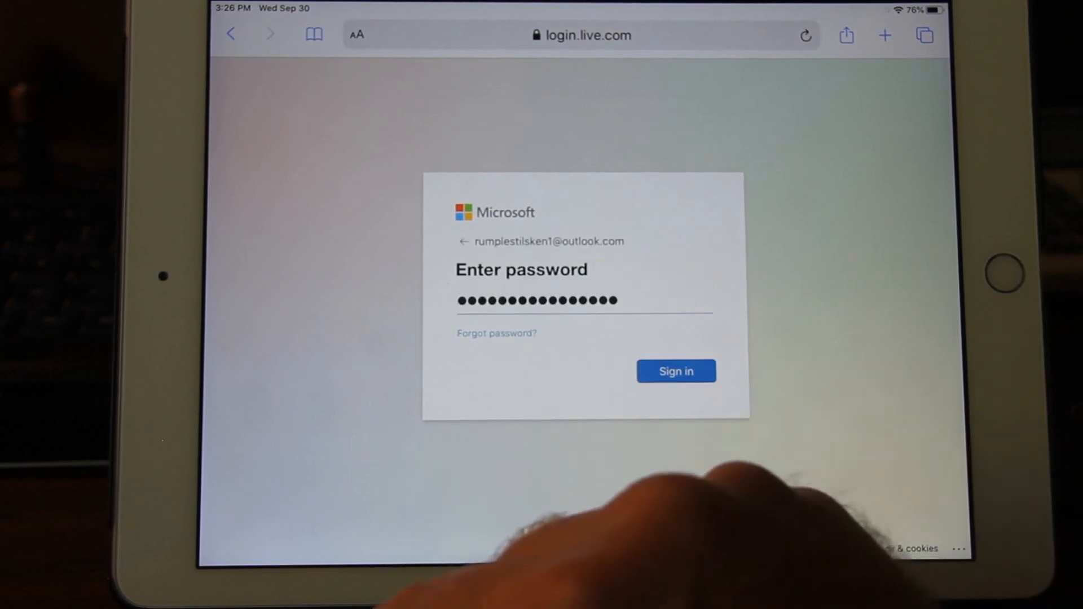
click(676, 372)
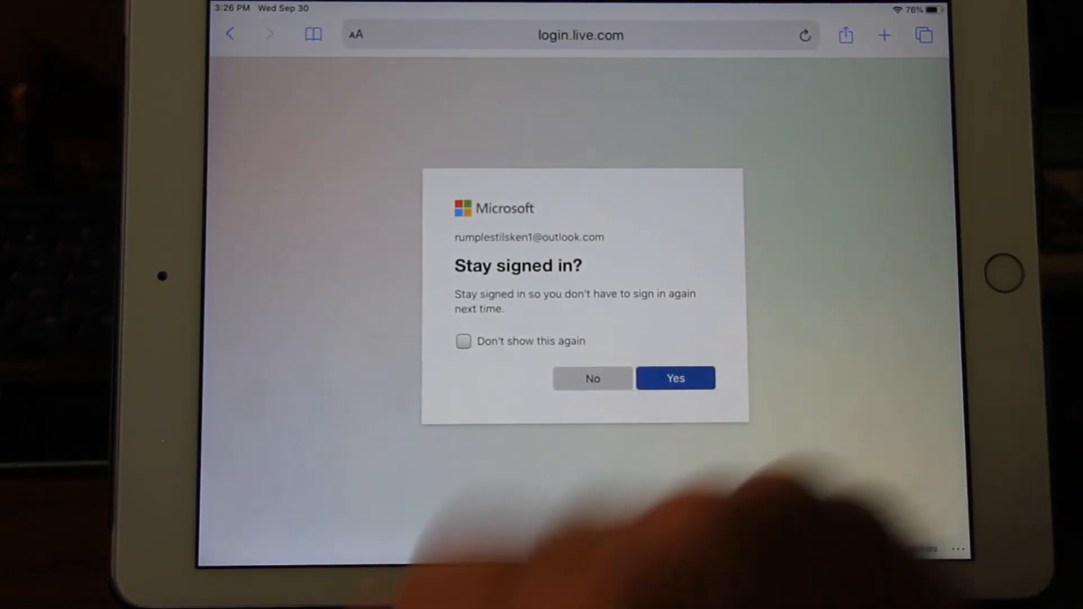
click(675, 378)
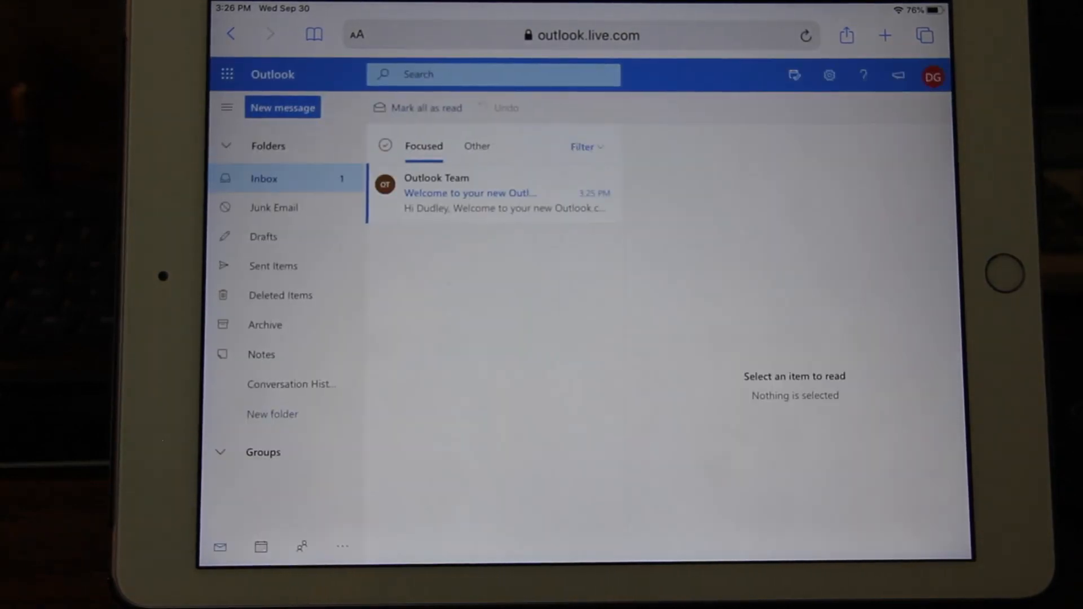